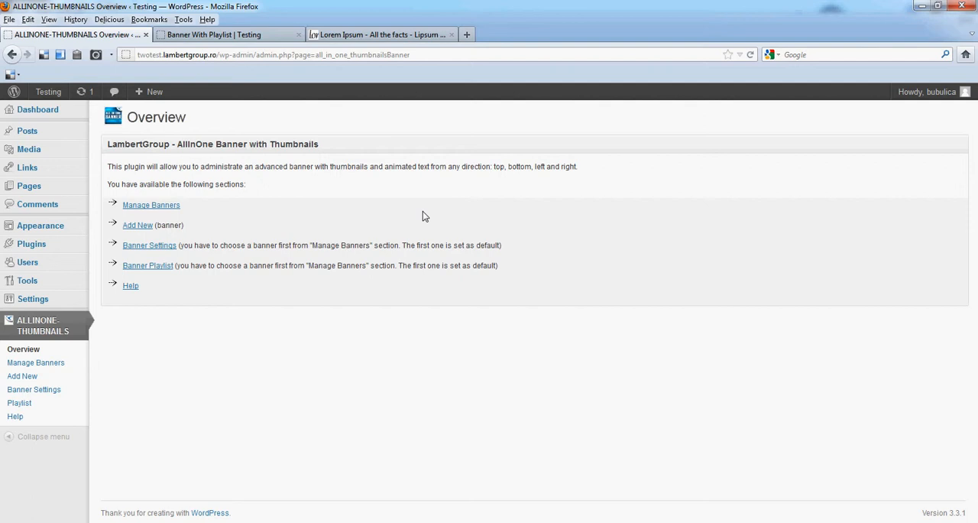
mouse_move(151, 205)
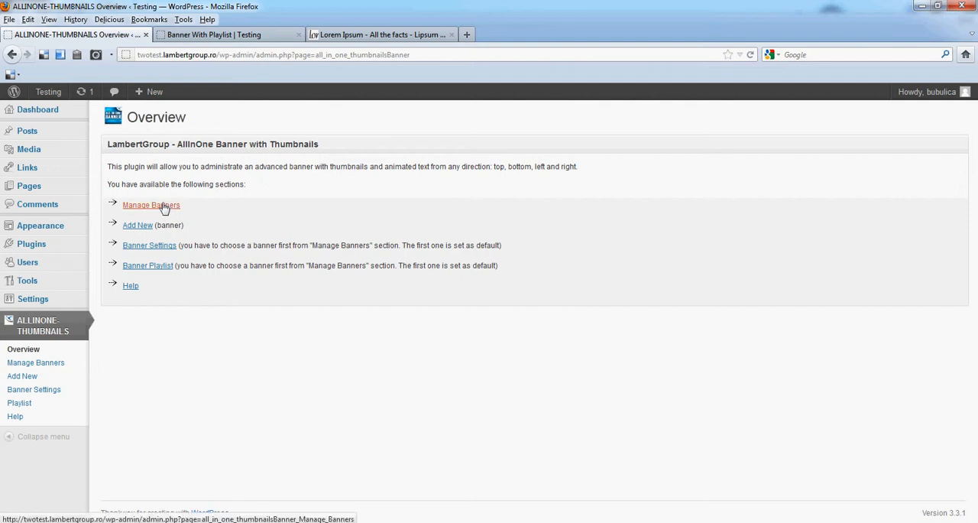
Go to Manage Banners and open the First Banner's playlist.
click(150, 205)
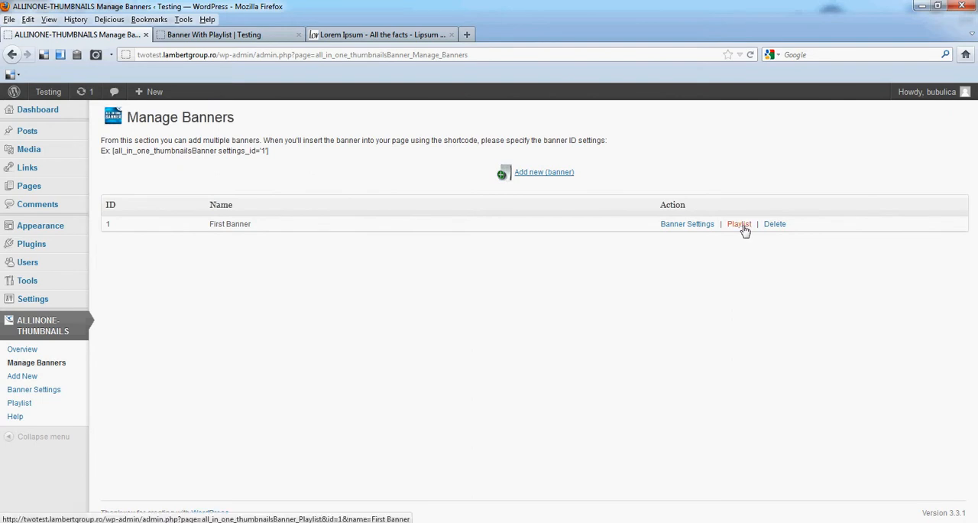
click(739, 223)
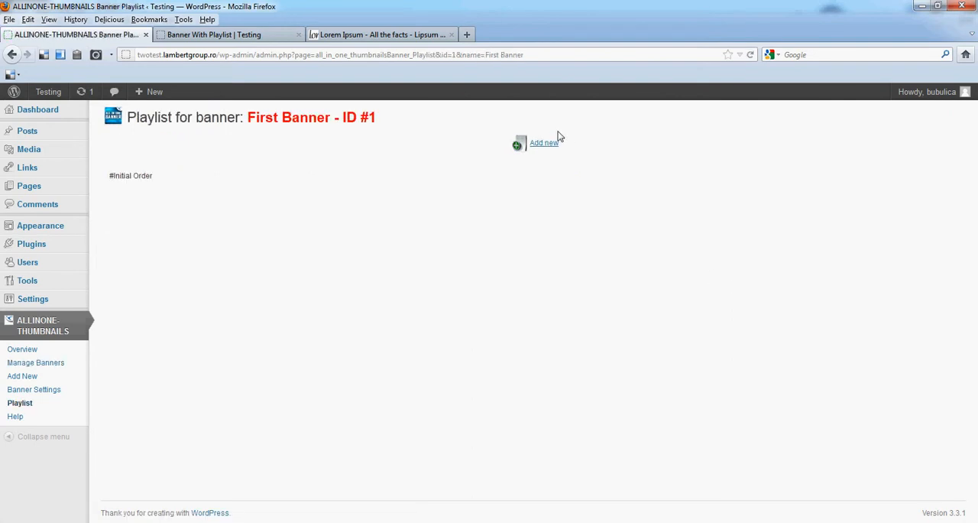
Start a new playlist record and insert 01_cool from the media library as its image.
click(543, 143)
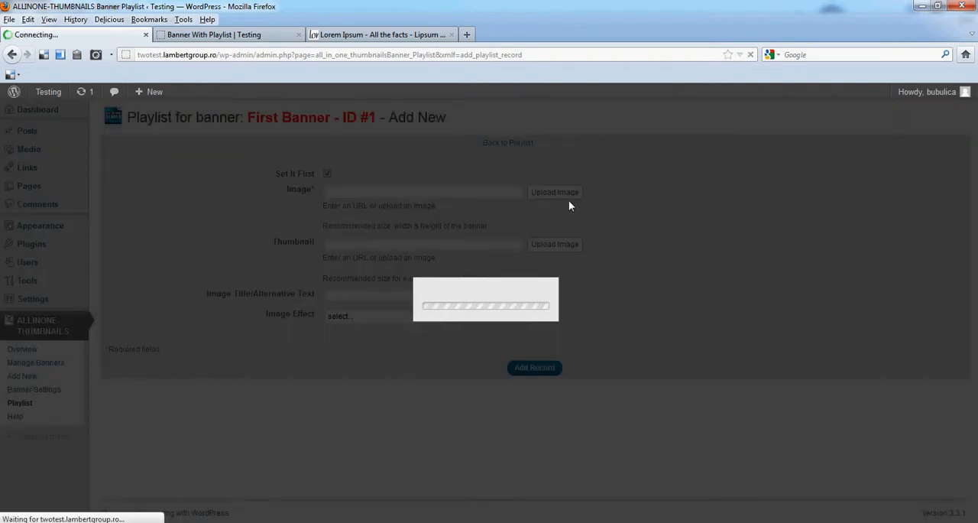
click(554, 191)
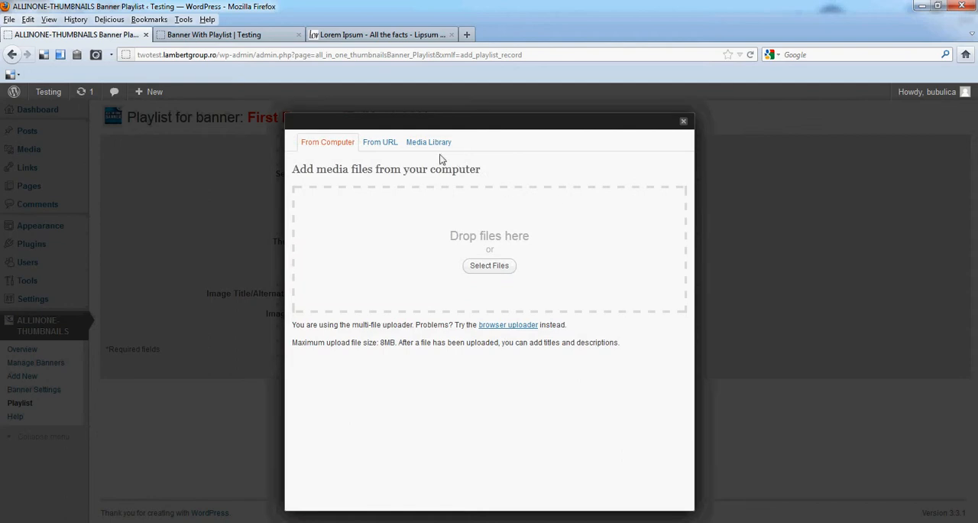
click(428, 141)
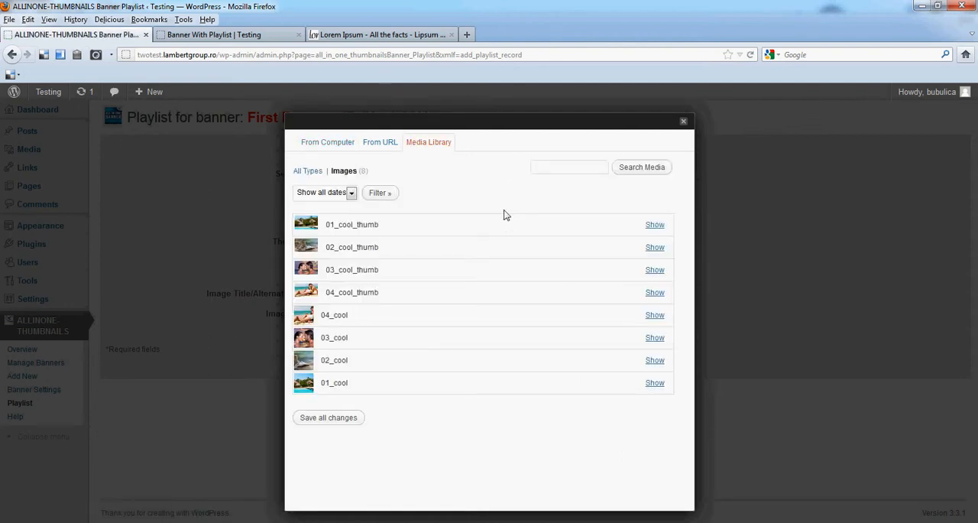
click(654, 382)
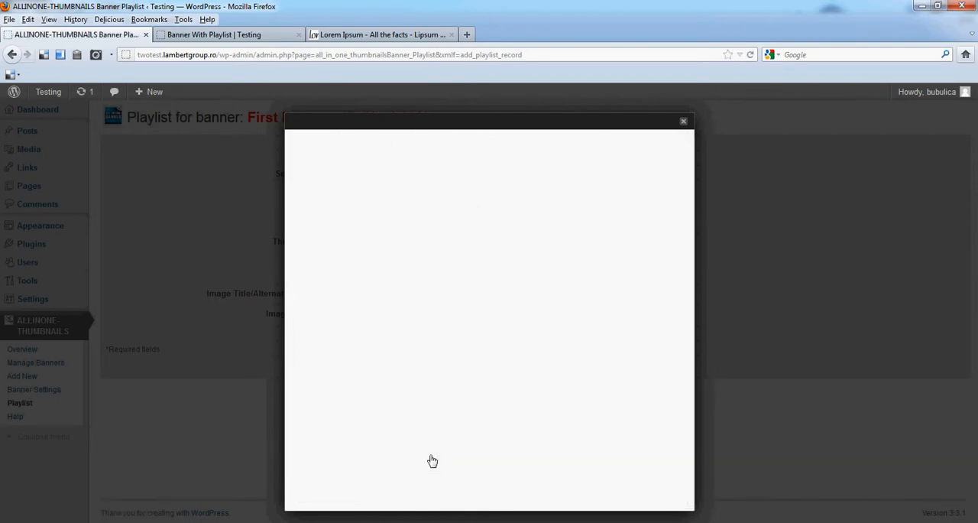
click(682, 121)
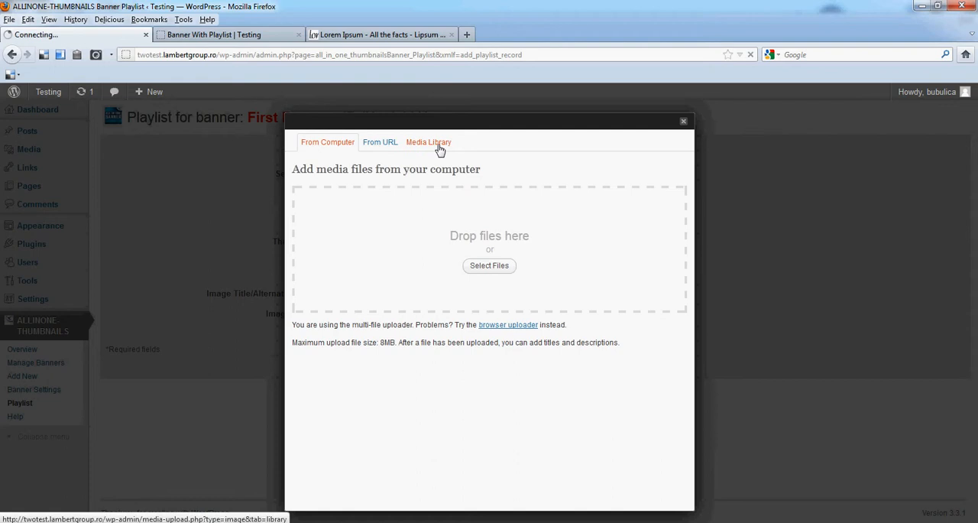
Set 01_cool_thumb as the thumbnail, title it 'First Image', and save the record.
click(428, 142)
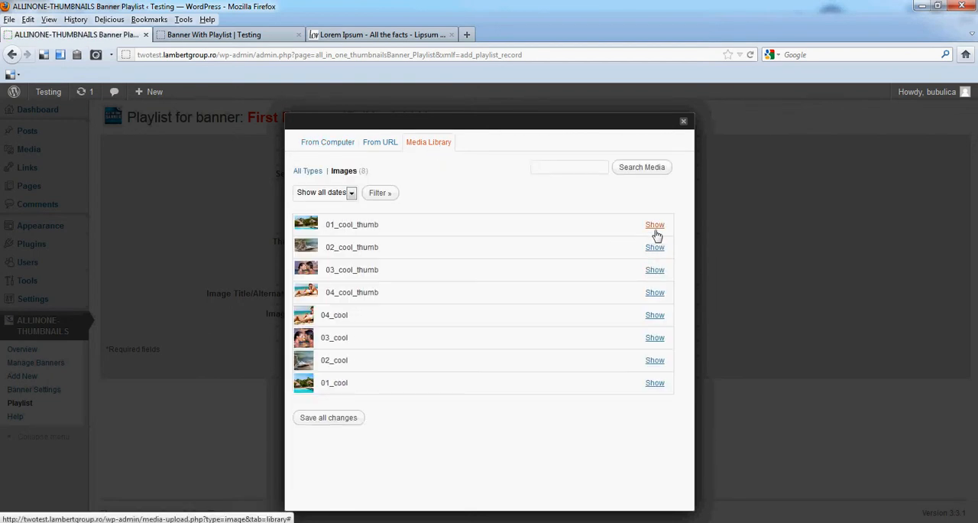
click(655, 224)
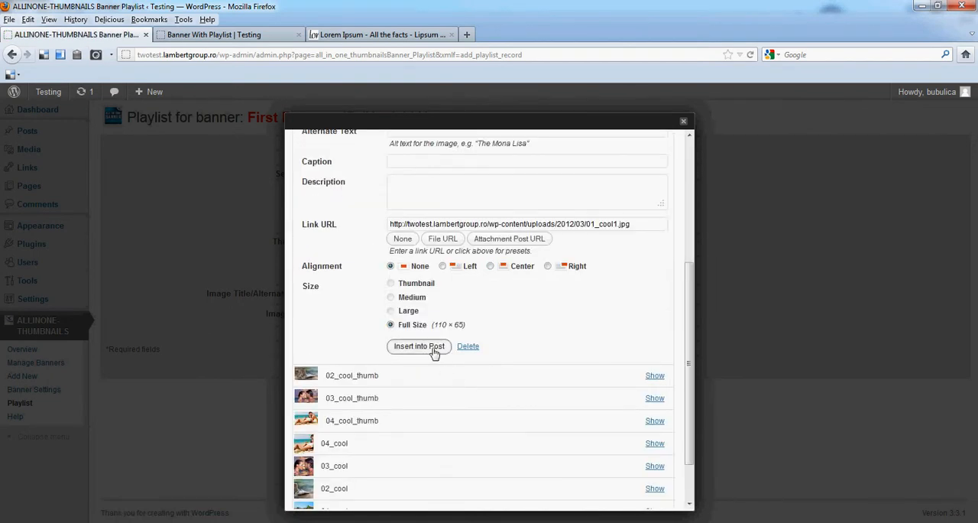
click(419, 347)
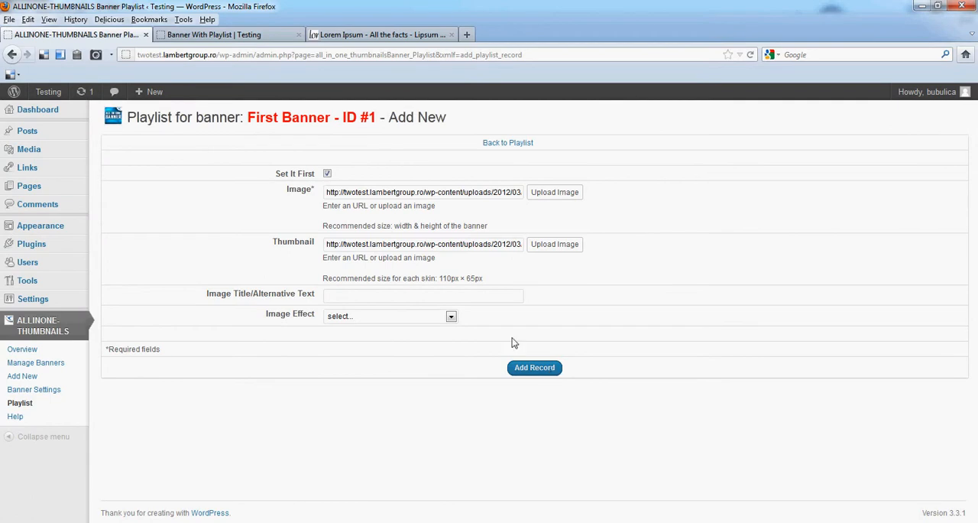
click(450, 315)
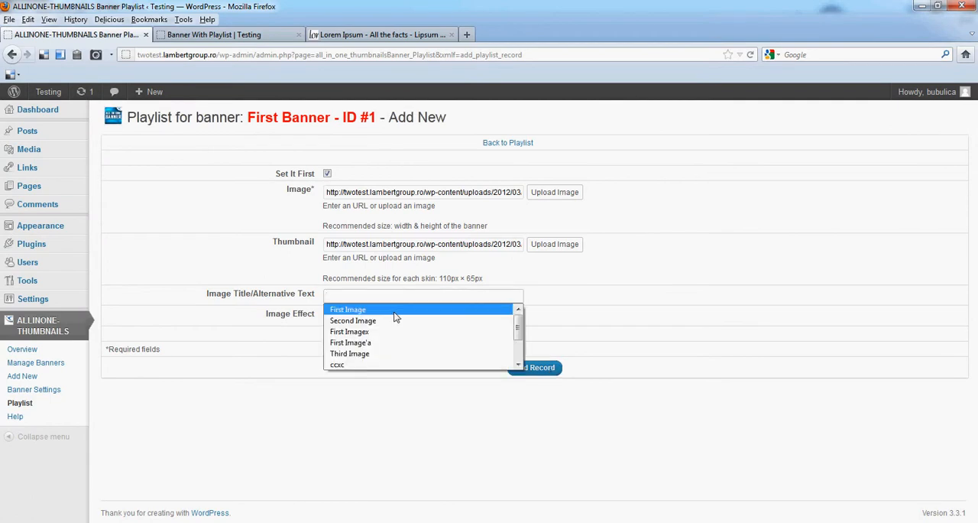
click(348, 309)
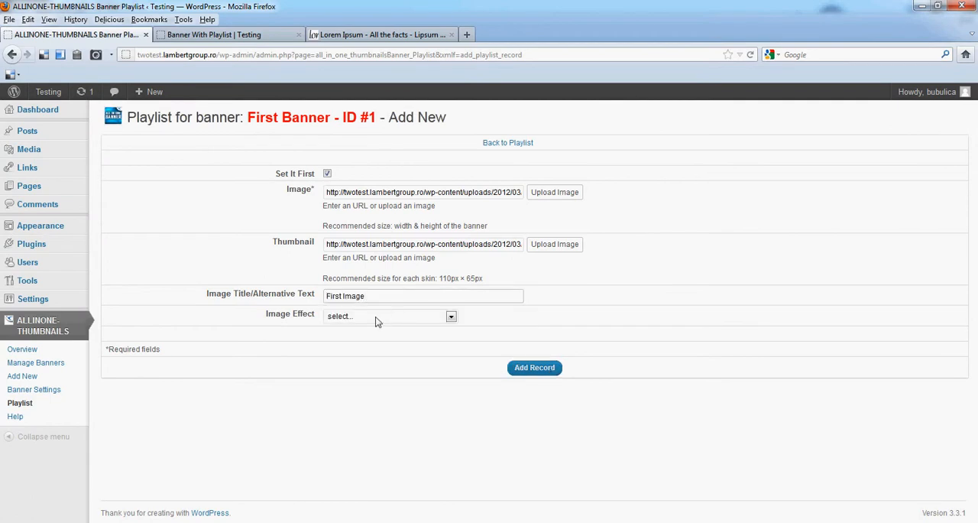
mouse_move(534, 368)
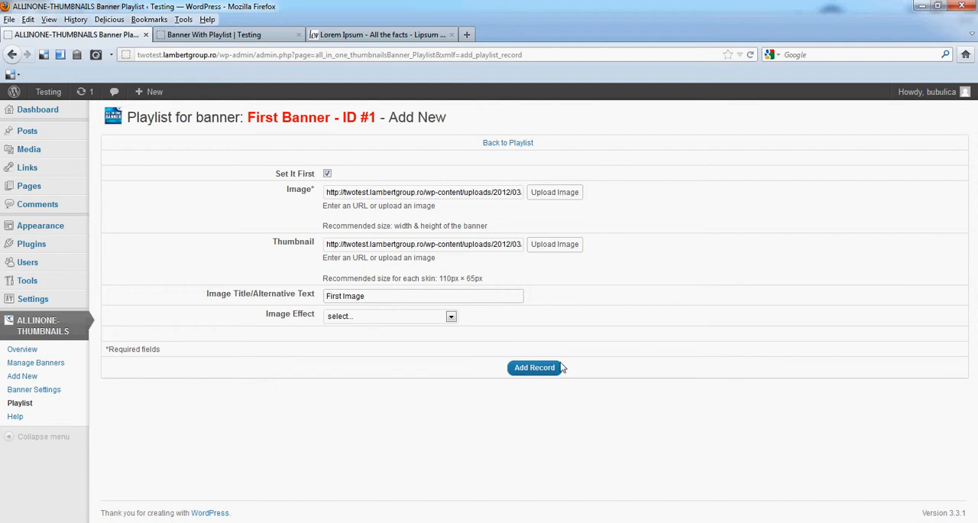
mouse_move(535, 373)
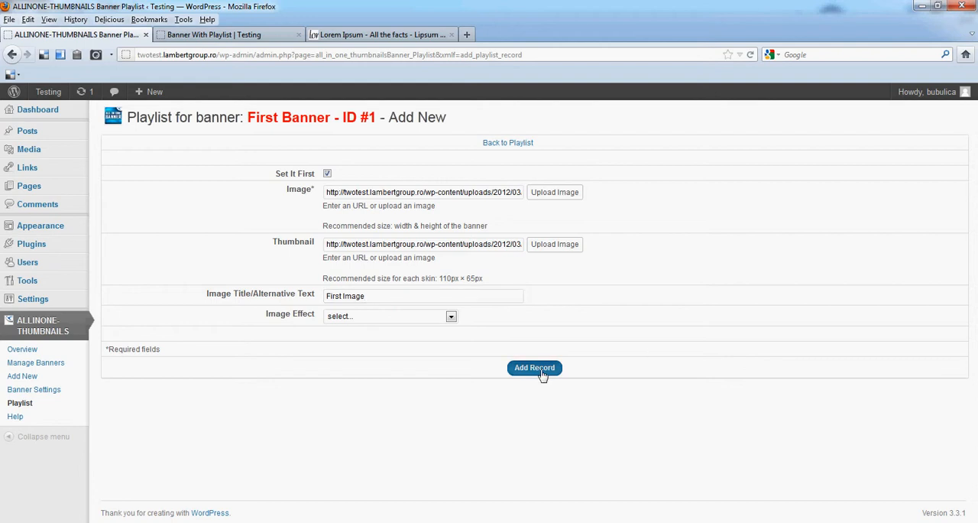
click(535, 368)
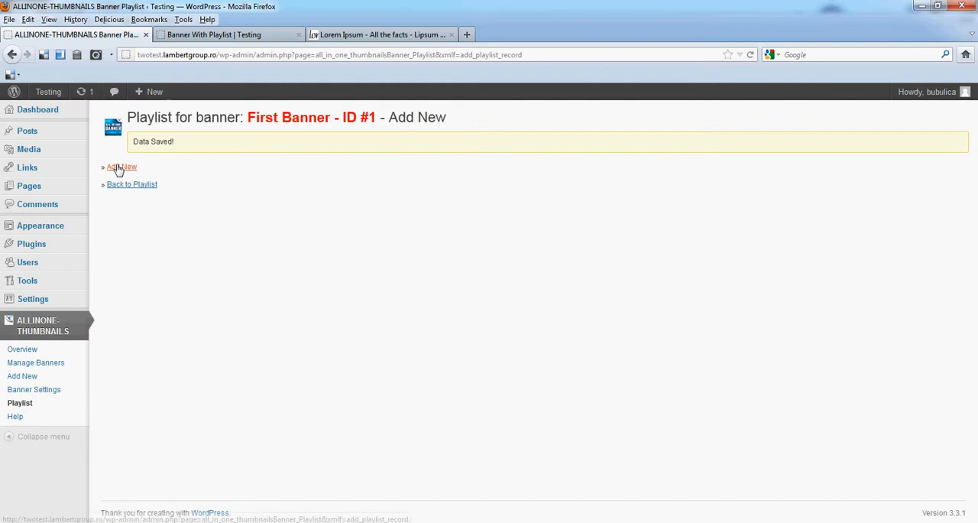
Start a second playlist record using the 02_cool library image as its image.
click(121, 166)
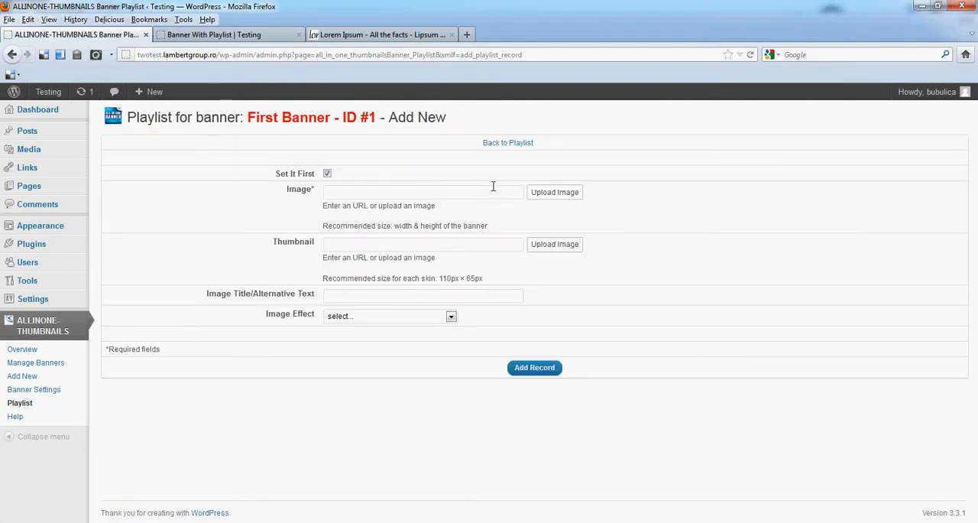
mouse_move(554, 192)
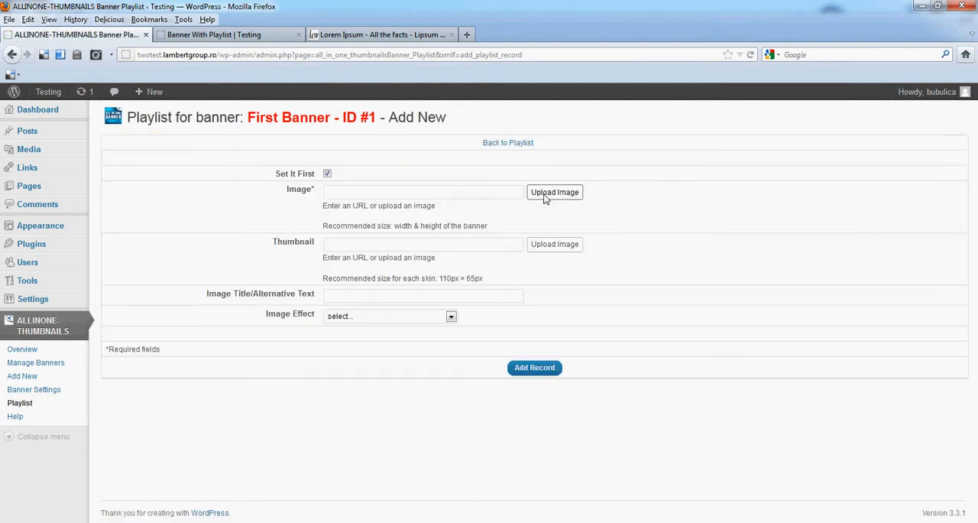
click(554, 192)
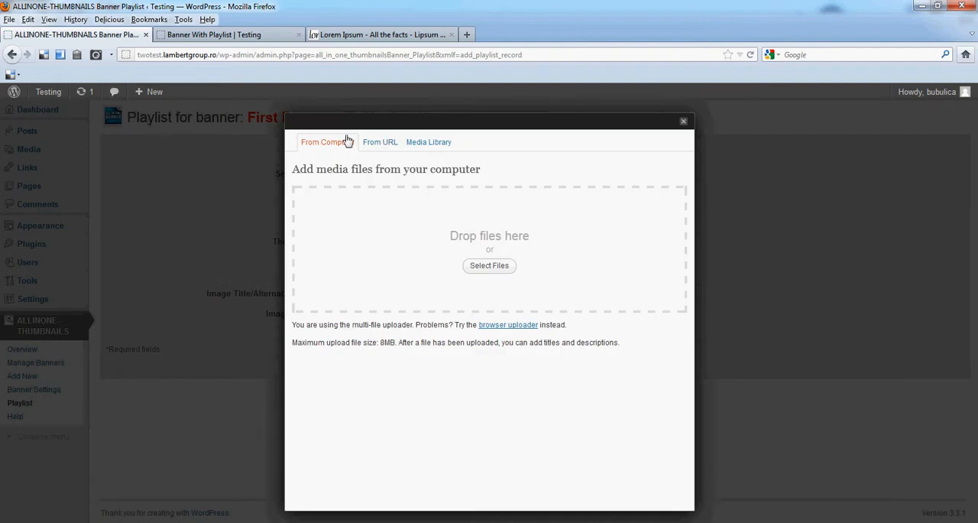
click(429, 141)
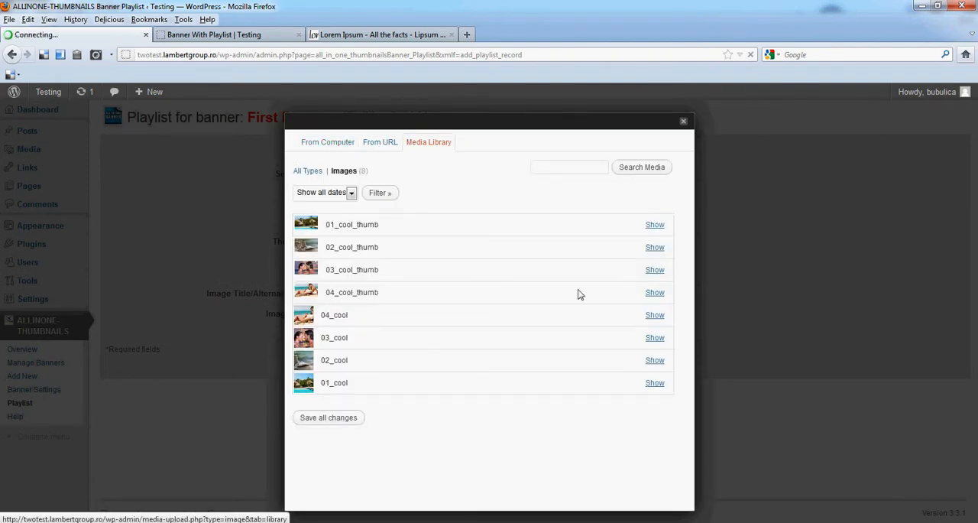
click(655, 360)
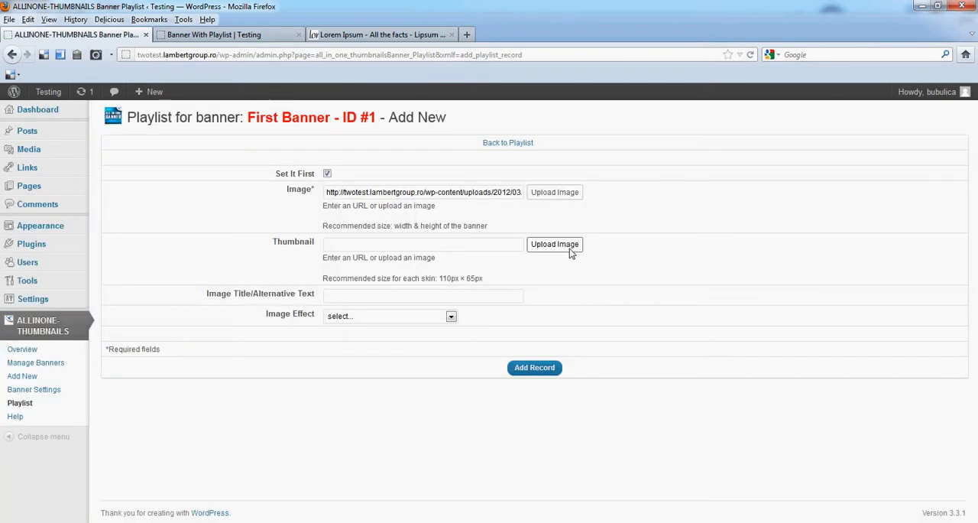
Set 02_cool_thumb as the thumbnail, save the record, and return to the playlist.
click(554, 244)
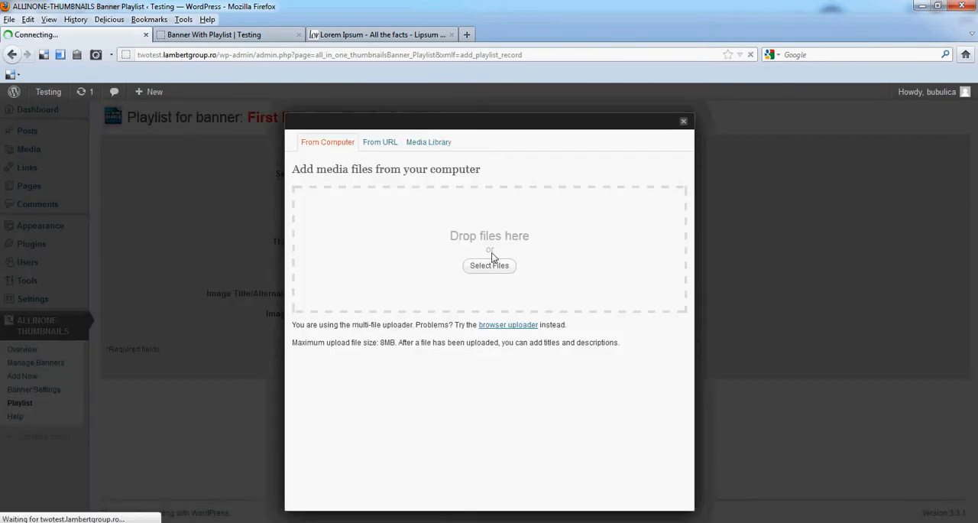
click(429, 141)
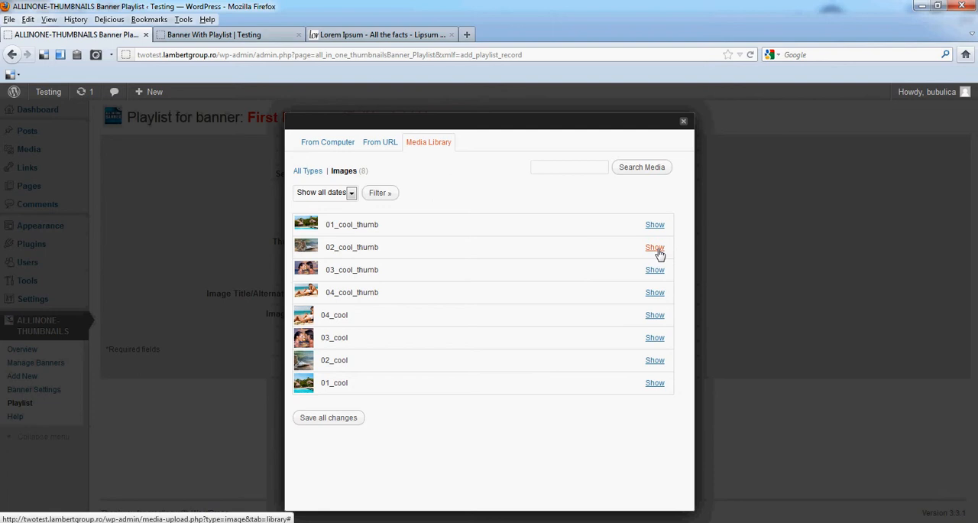
click(655, 247)
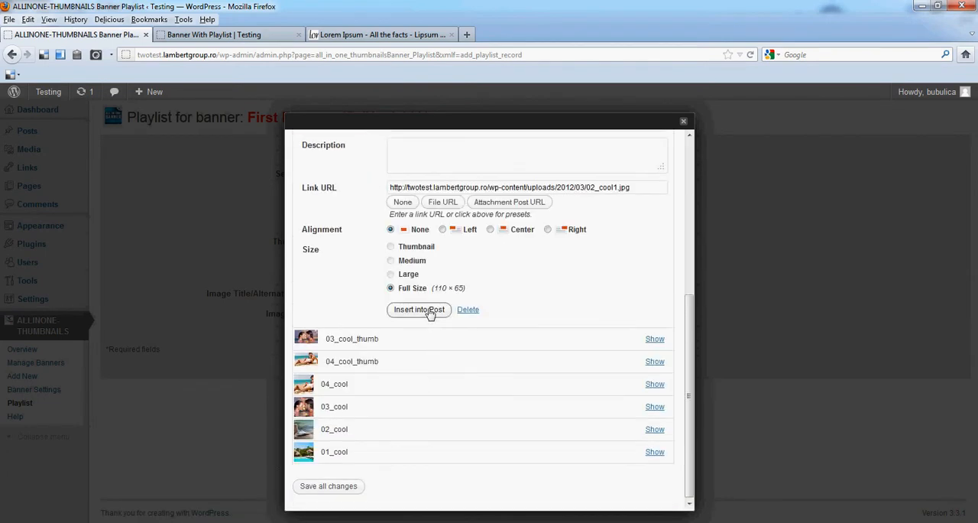
click(418, 308)
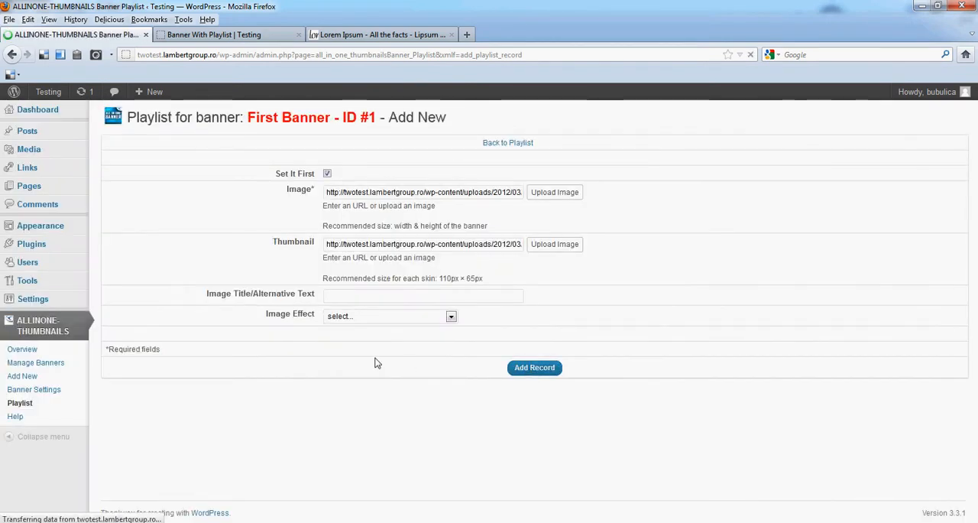
click(534, 368)
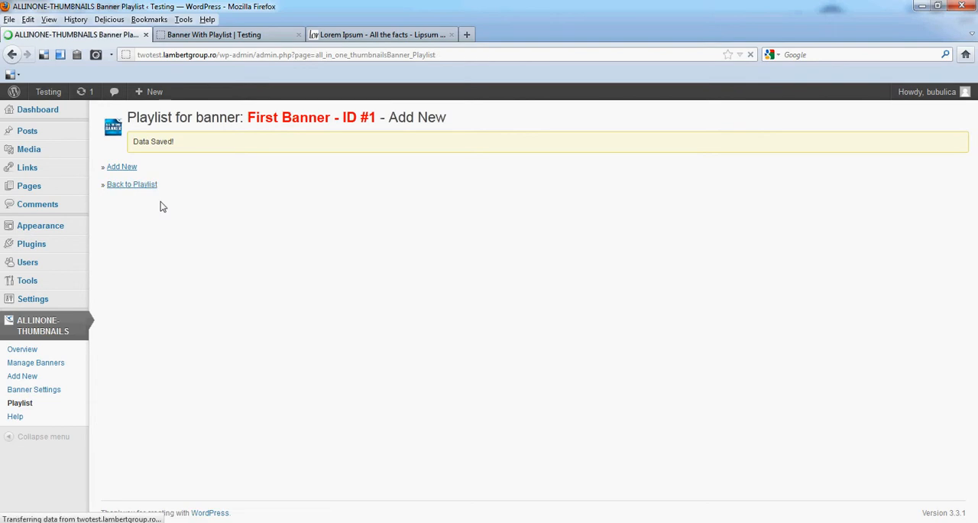
click(131, 184)
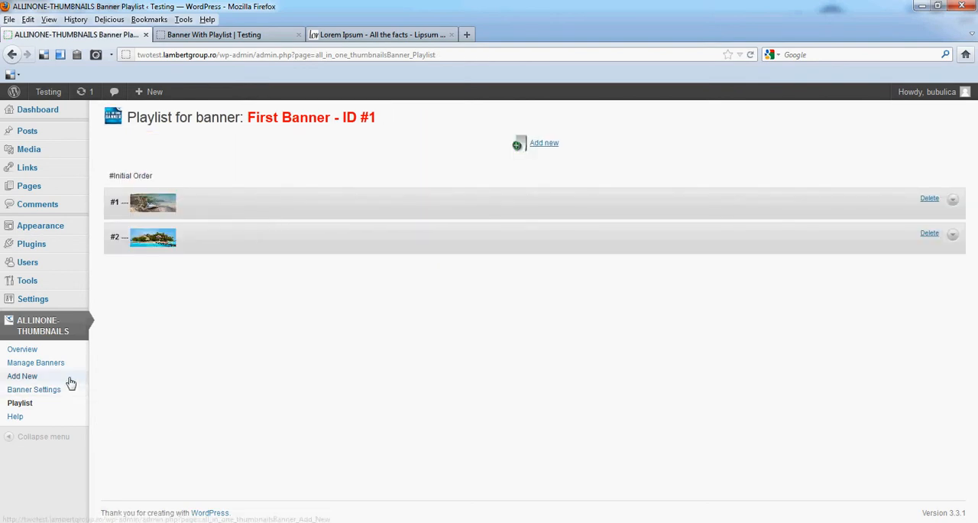
Copy the First Banner shortcode all_in_one_thumbnailsBanner settings_id='1' from Manage Banners.
click(36, 362)
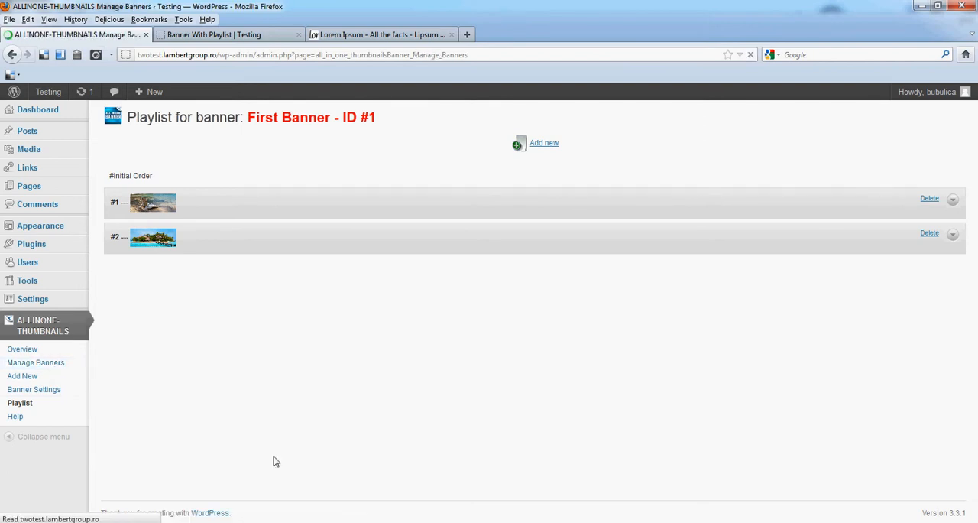
click(36, 362)
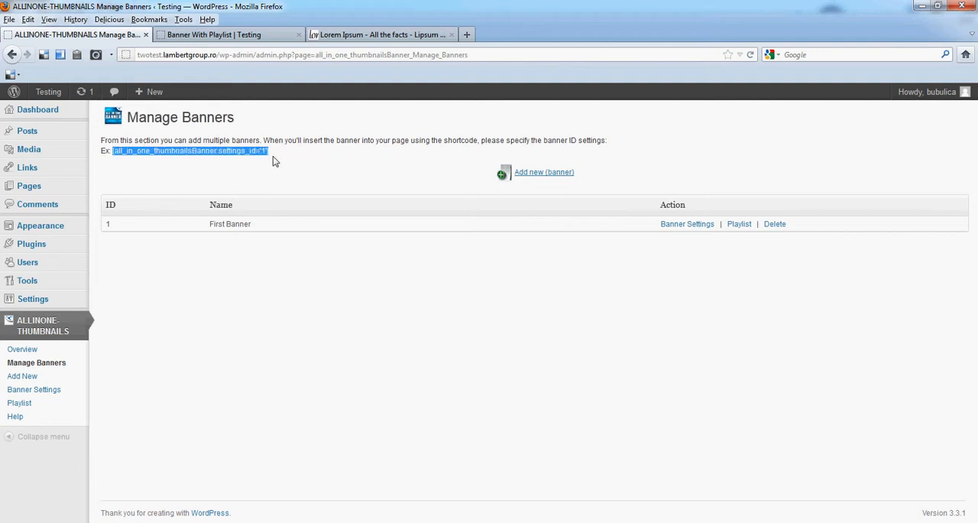
right_click(191, 151)
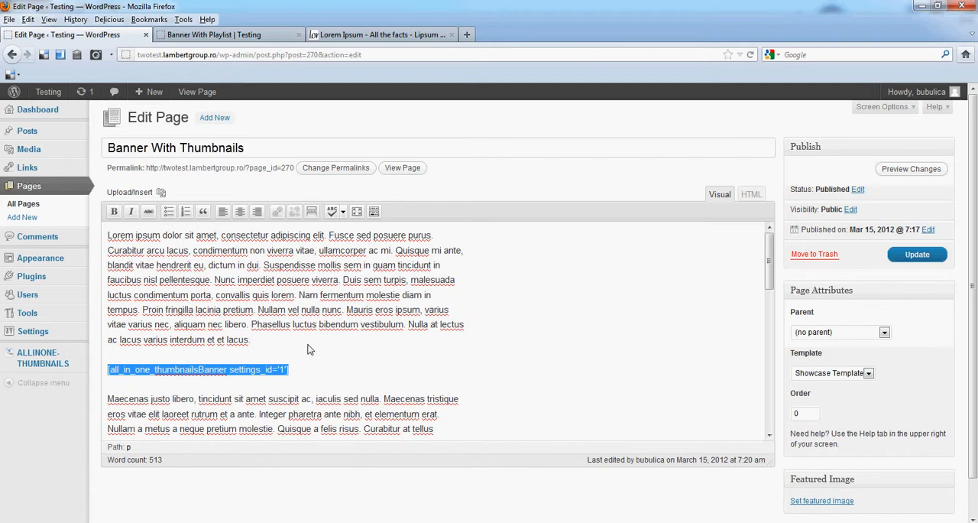
Update the Banner With Thumbnails page containing the shortcode, then switch to the live page.
scroll(down, 3)
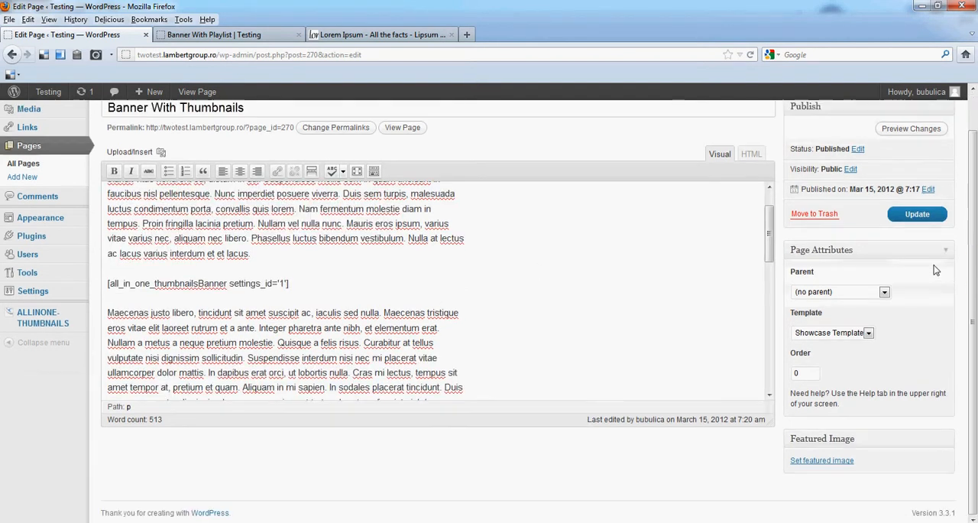
click(916, 214)
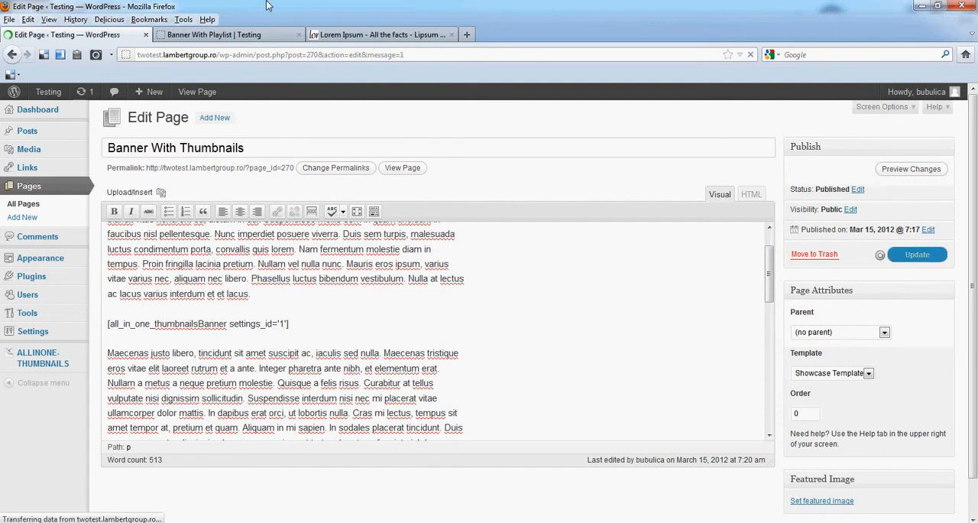
click(222, 35)
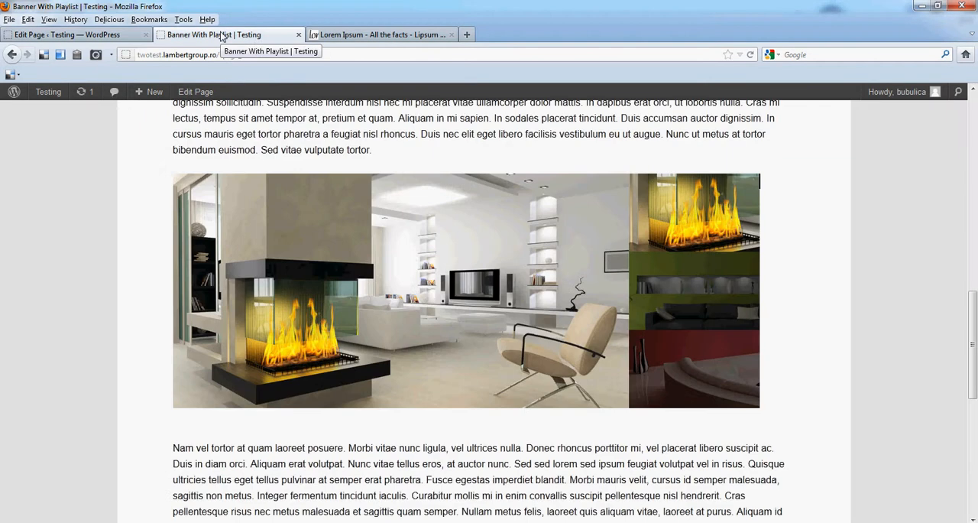
Reload and scroll the live page to see the banner, then update the page again.
click(226, 35)
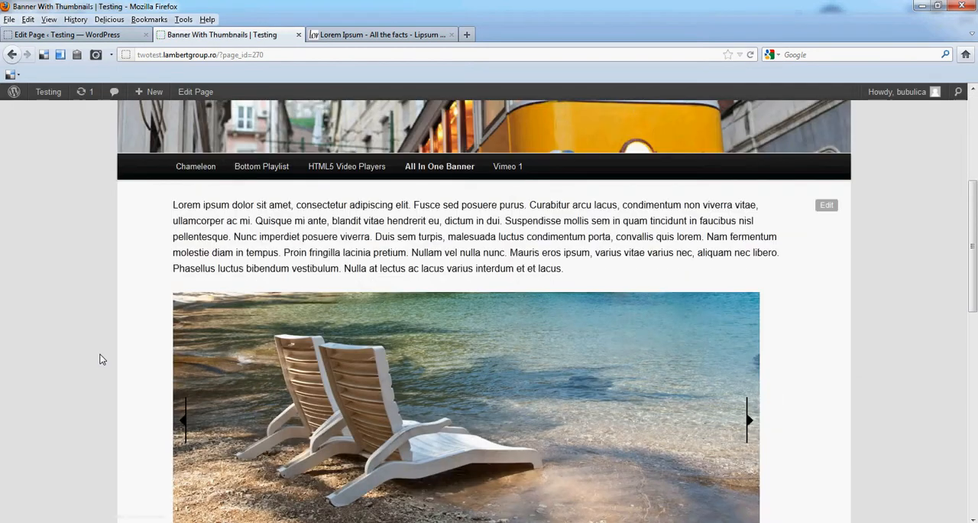
scroll(down, 3)
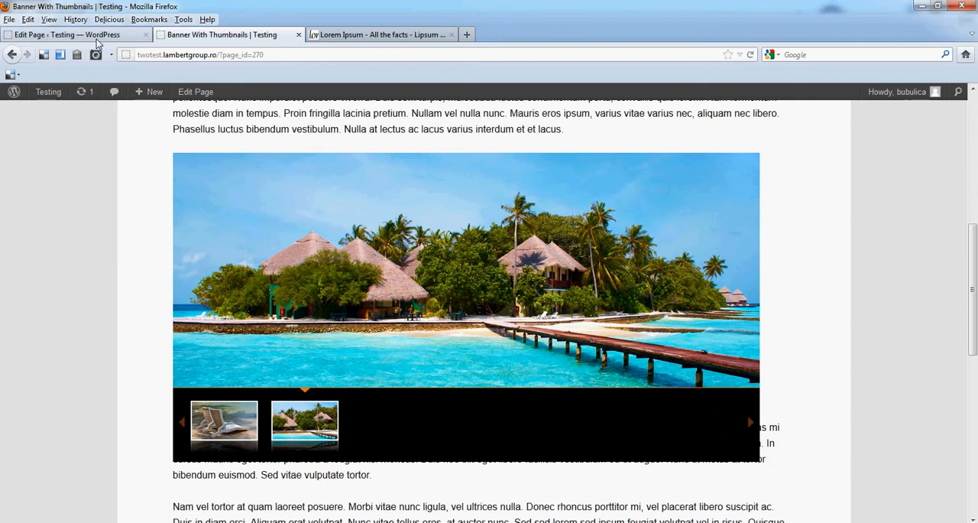
click(72, 34)
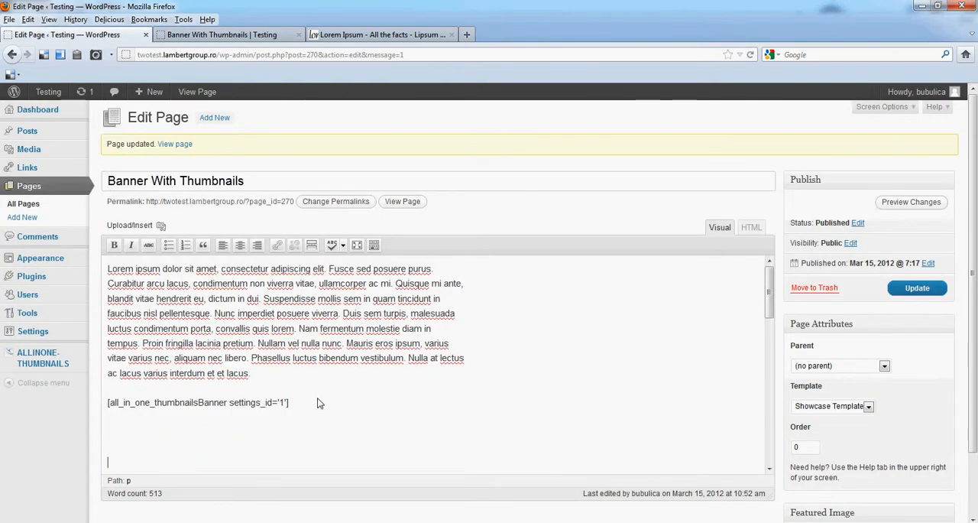
click(917, 288)
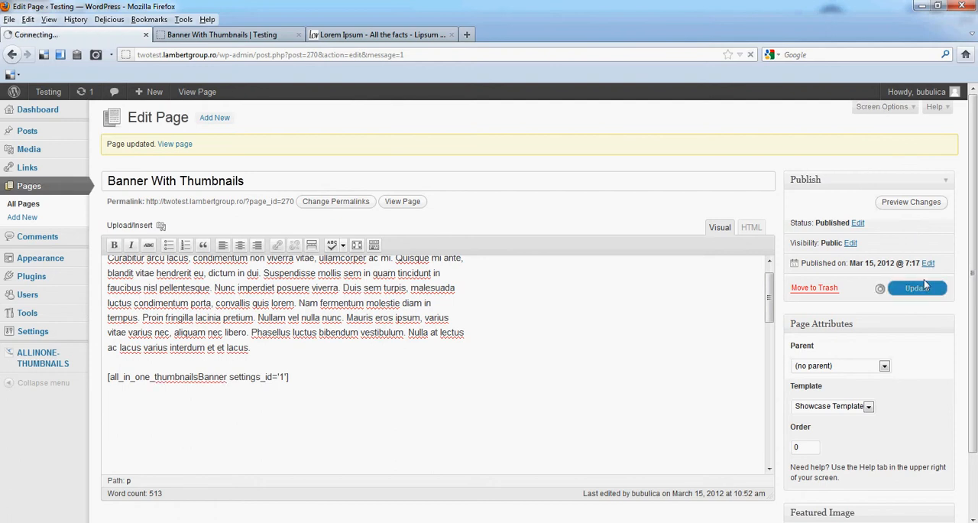
View the refreshed live banner and select the first thumbnail to show the beach chairs.
click(917, 287)
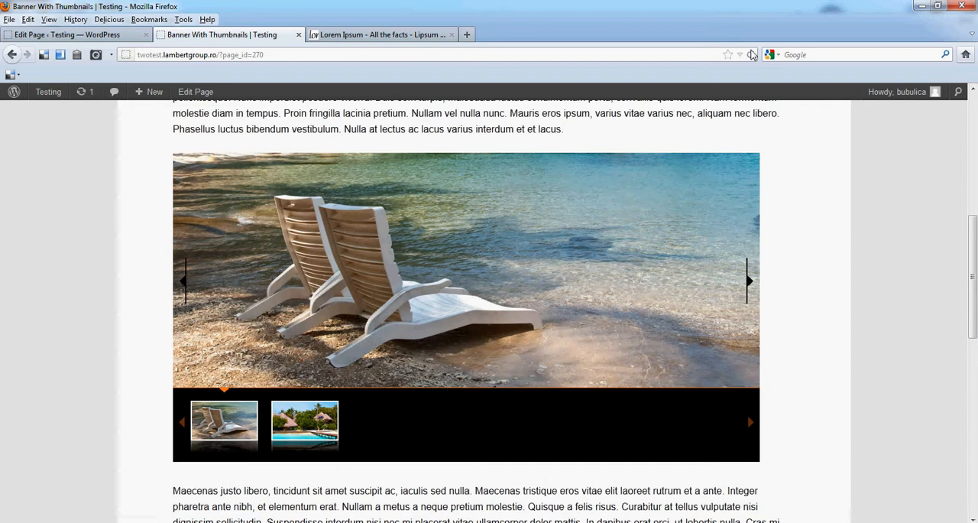
scroll(down, 3)
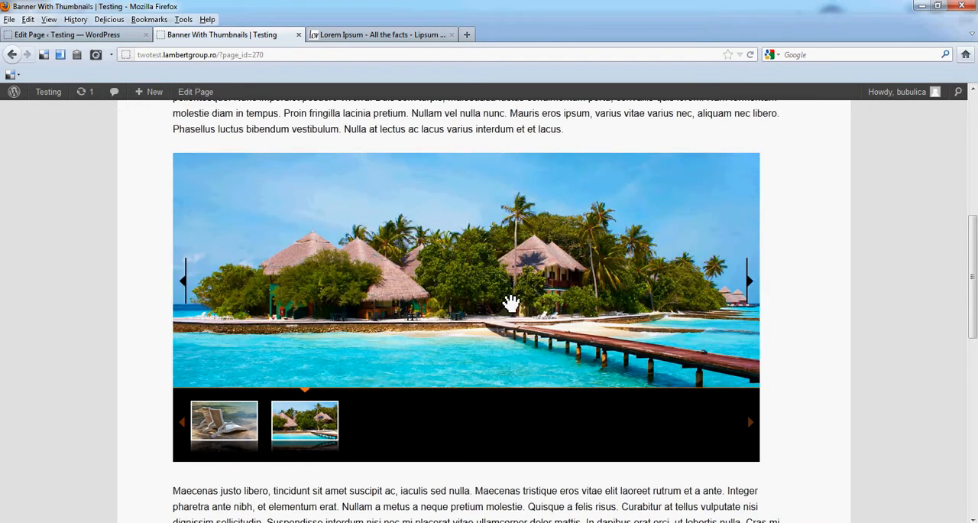
mouse_move(600, 284)
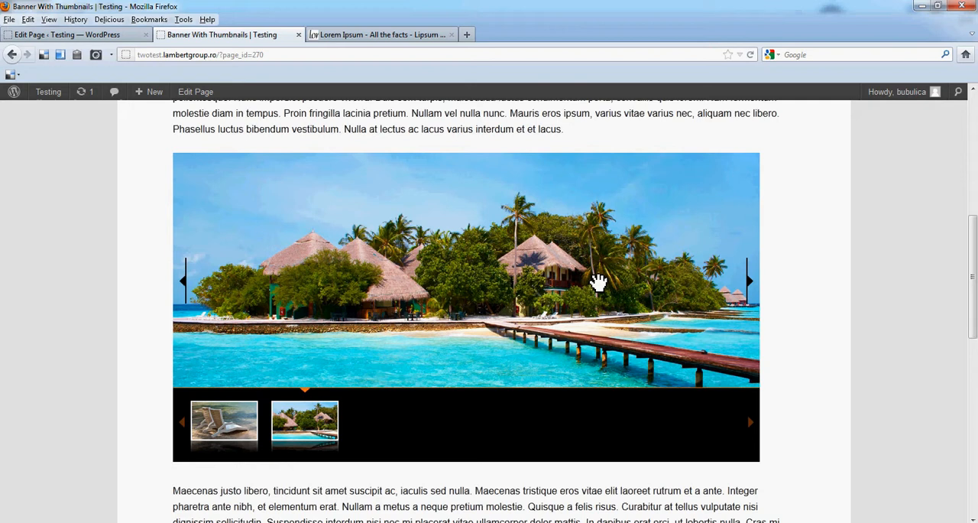
mouse_move(187, 283)
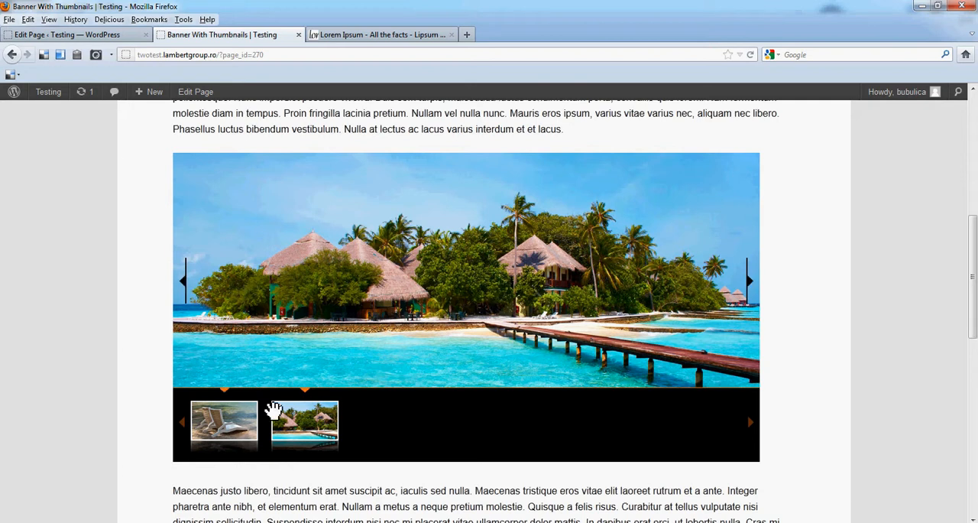
click(224, 426)
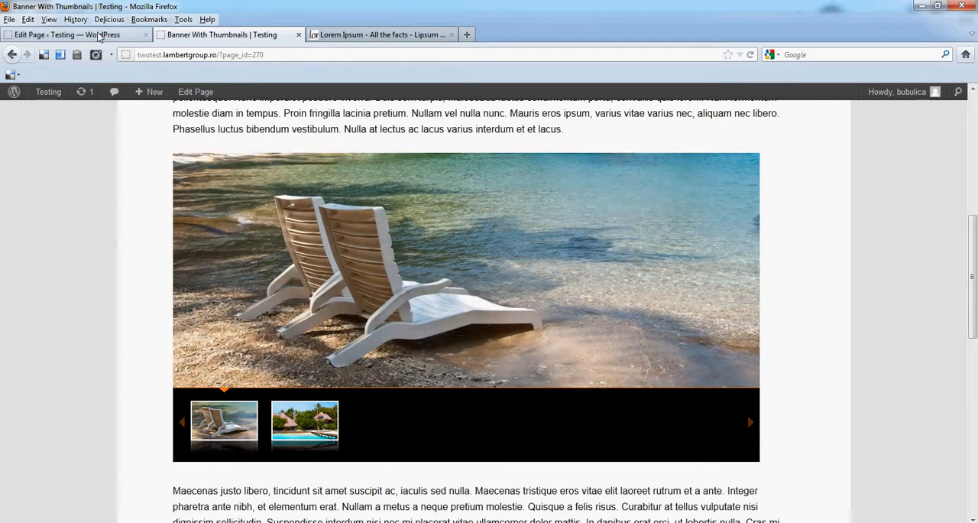
In the admin, reopen the First Banner playlist via Manage Banners and begin a new record.
click(195, 92)
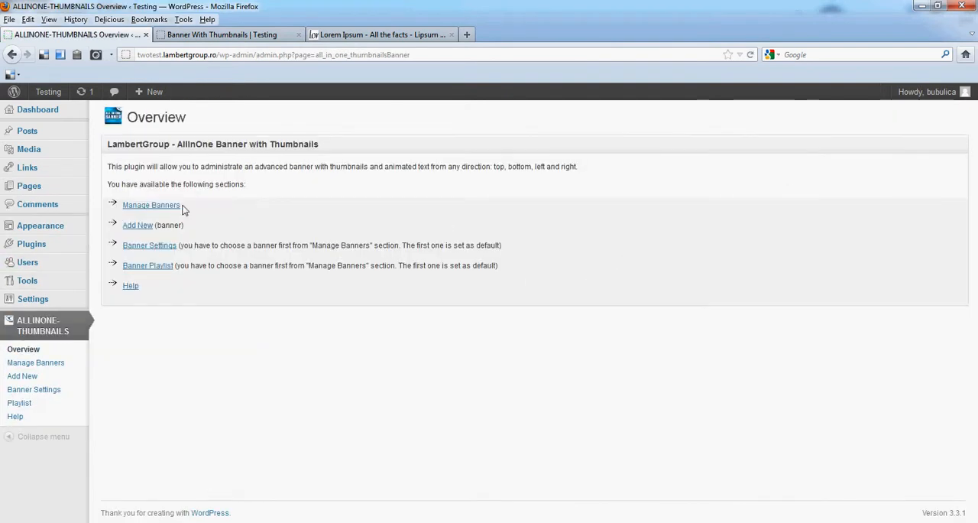
click(151, 205)
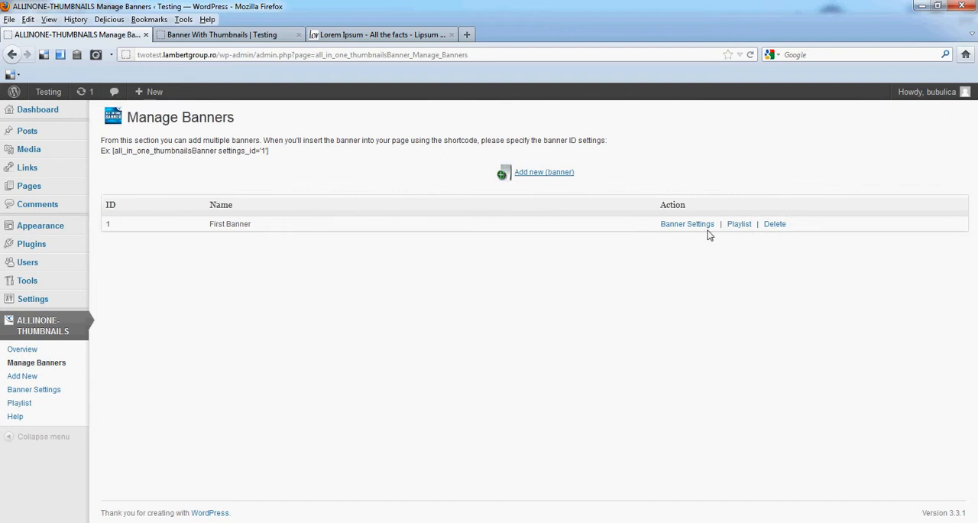
click(738, 224)
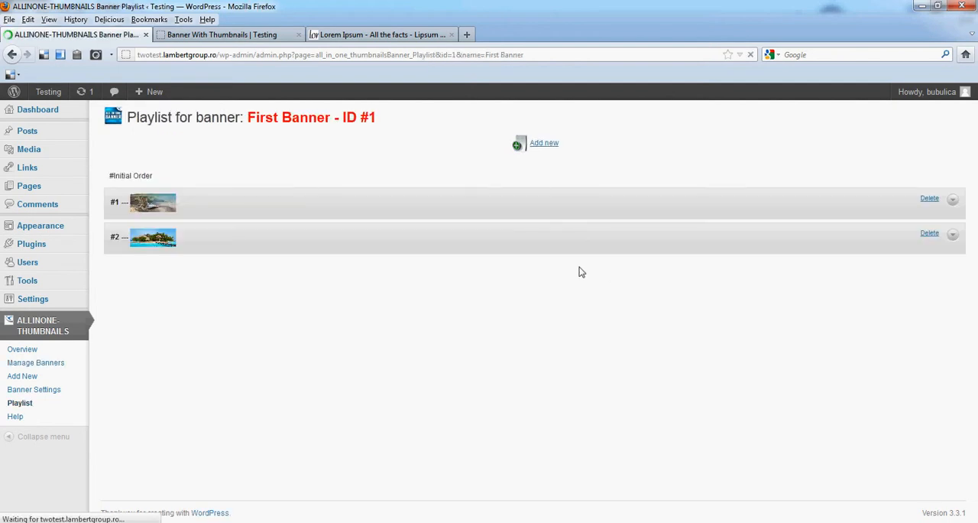
click(543, 142)
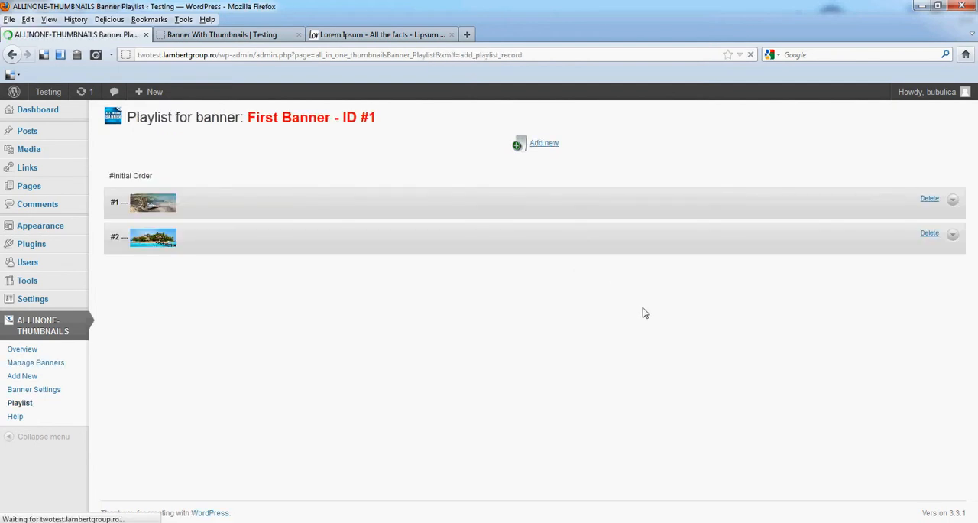
Choose a main slide image from the media library.
click(543, 143)
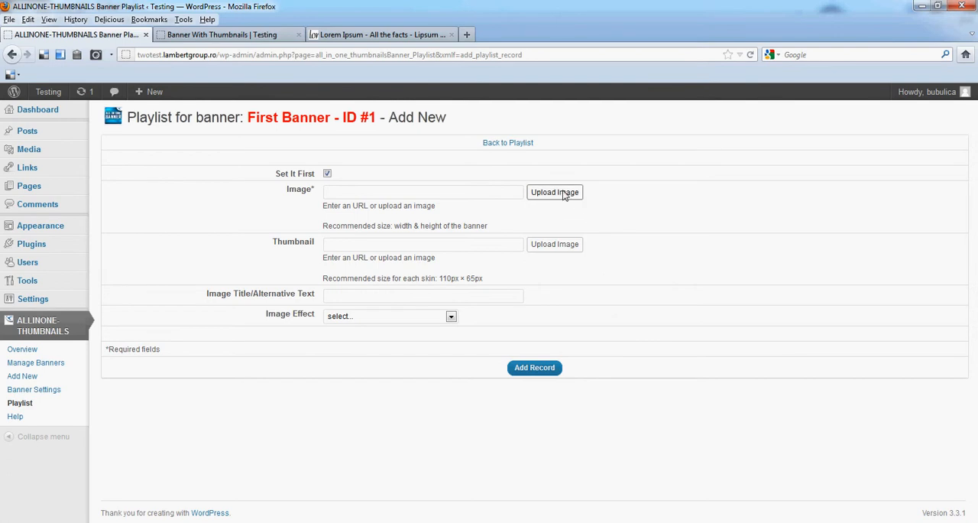
click(554, 192)
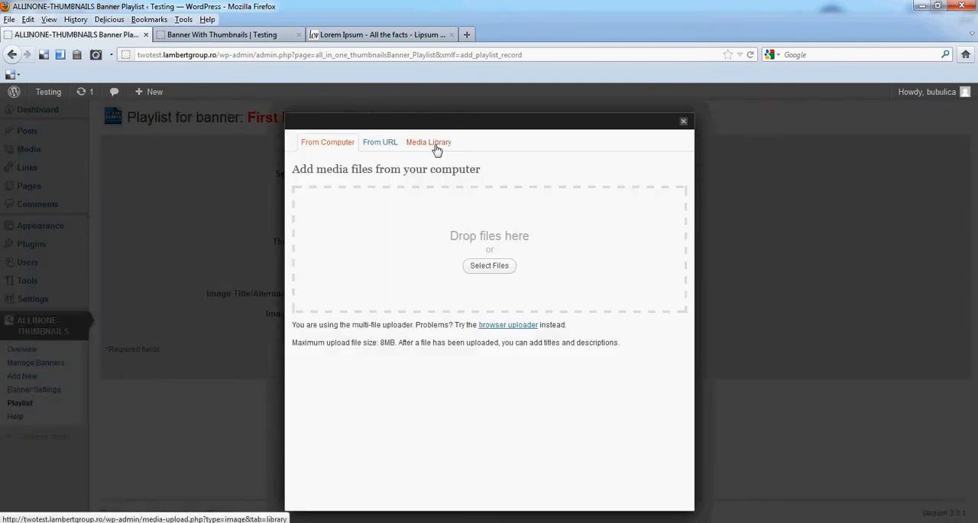
click(428, 141)
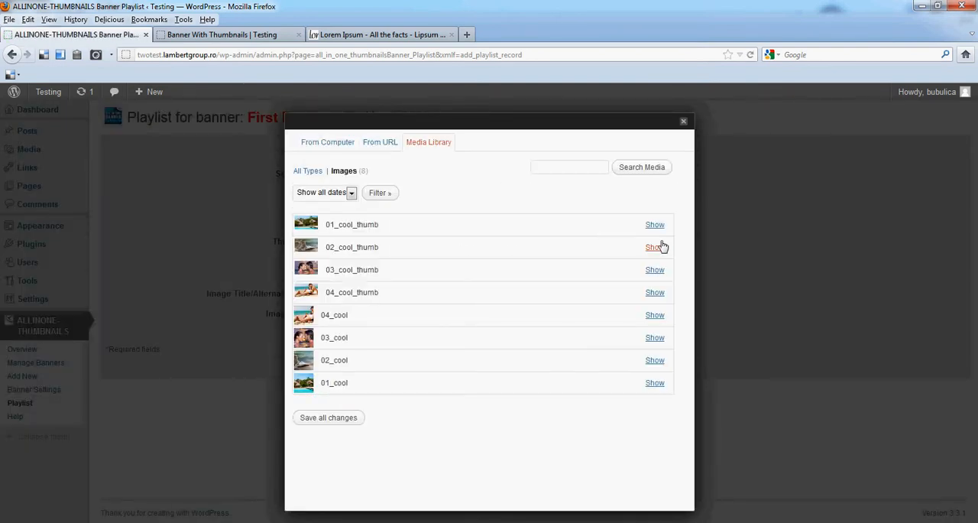
click(654, 337)
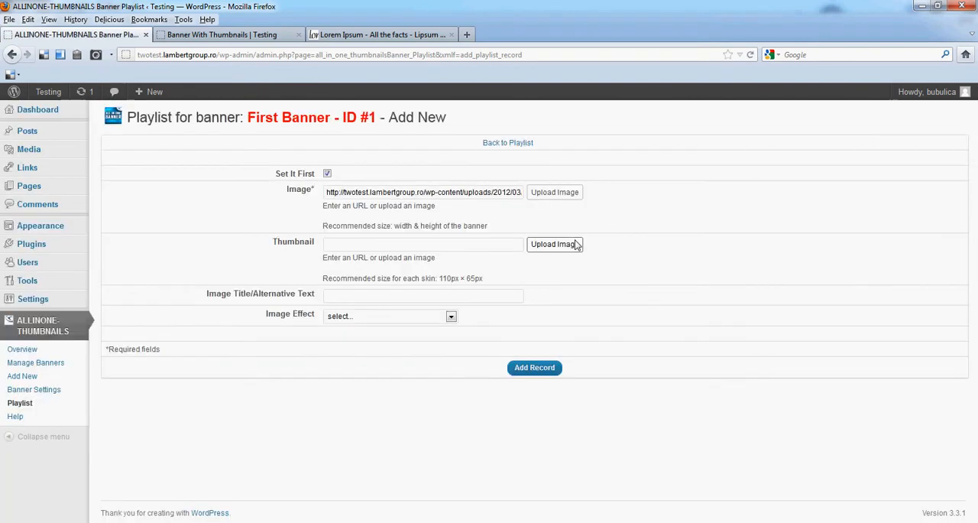
Insert the 03_cool thumbnail and save the third slide record.
click(555, 243)
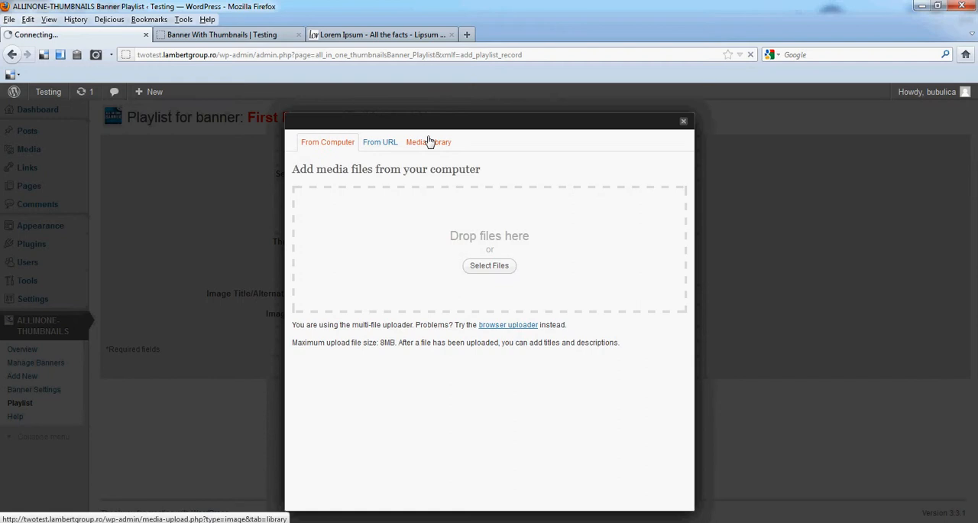
click(429, 141)
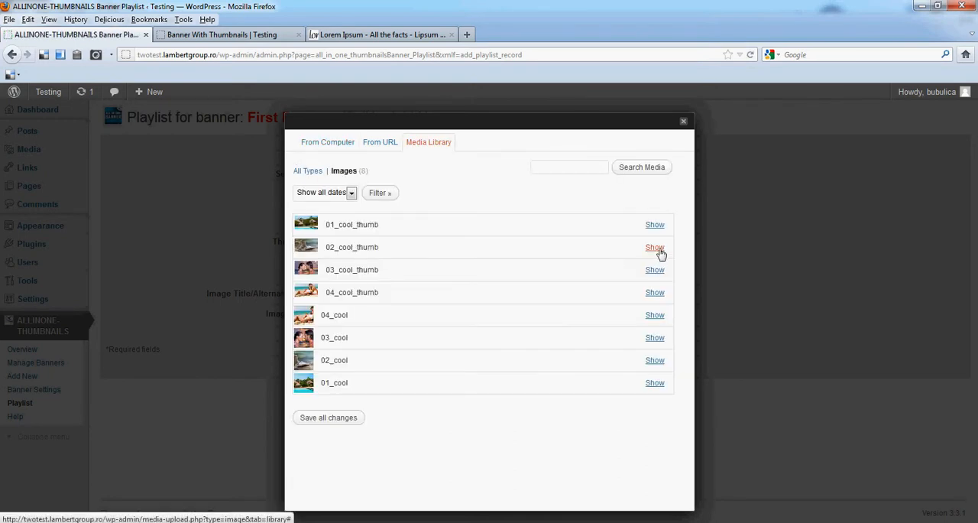
click(655, 247)
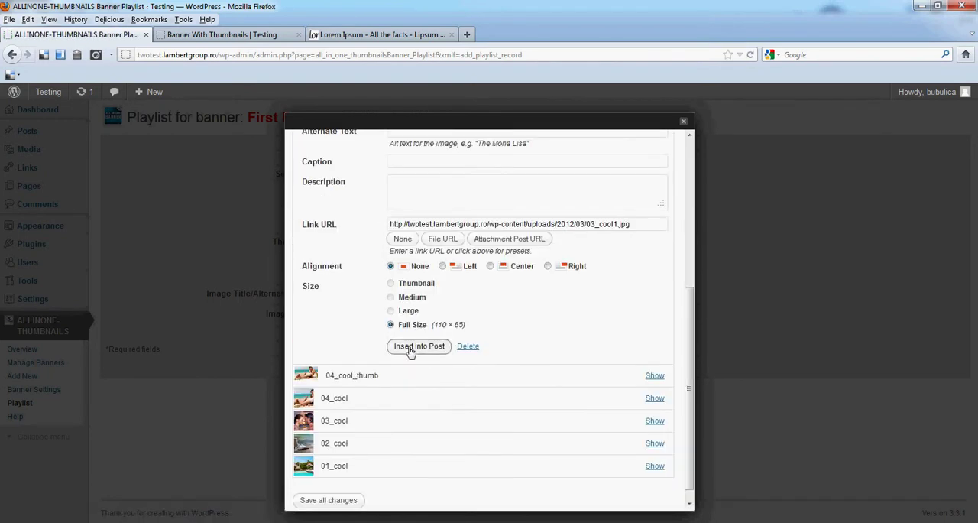
click(418, 346)
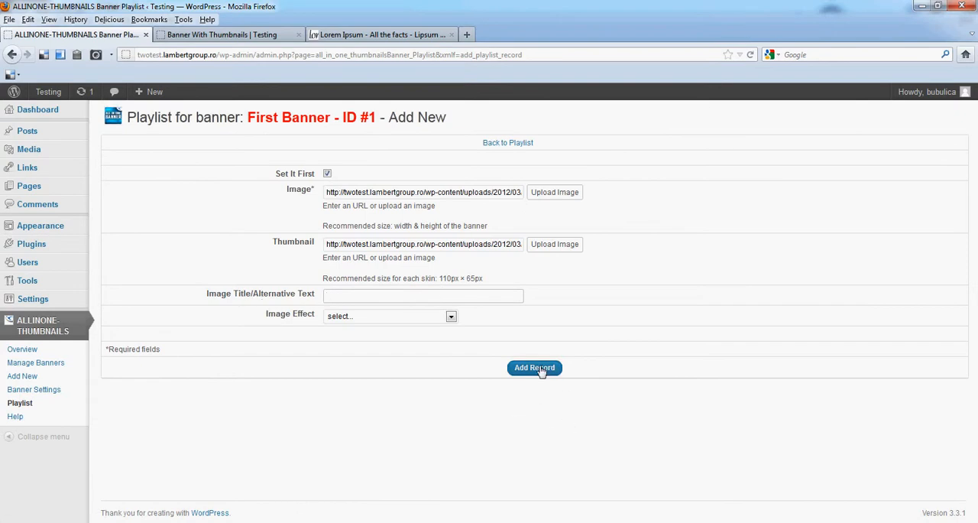
click(534, 367)
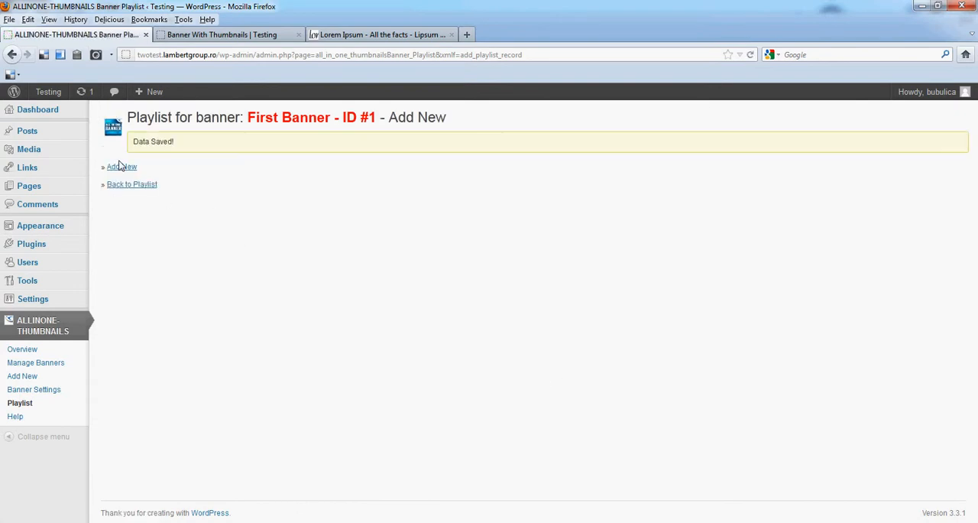
Start a new playlist entry and choose the 02_cool library image as its image.
click(122, 165)
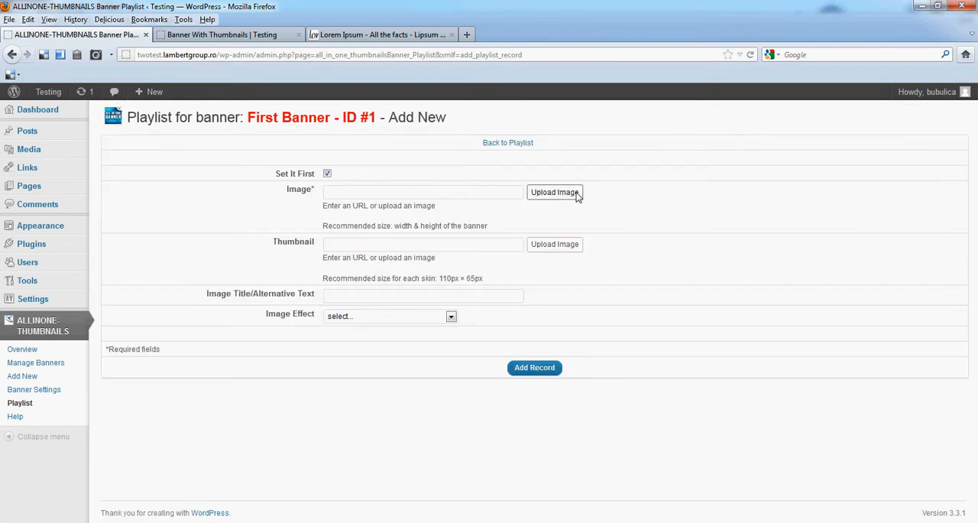
click(554, 192)
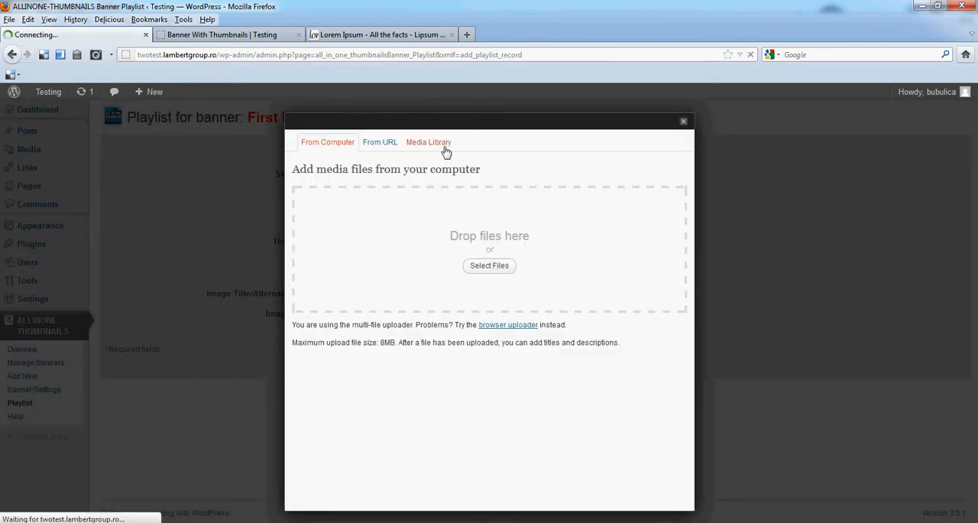
click(429, 142)
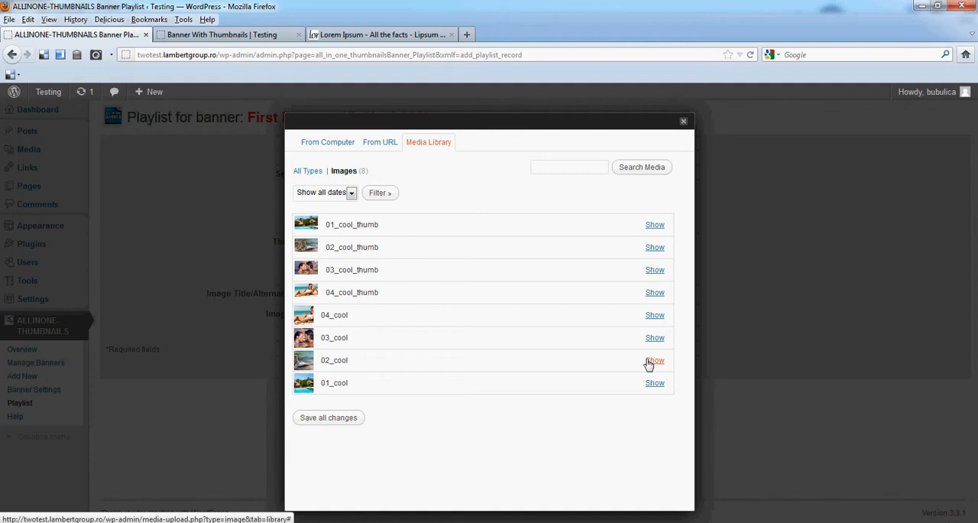
click(655, 314)
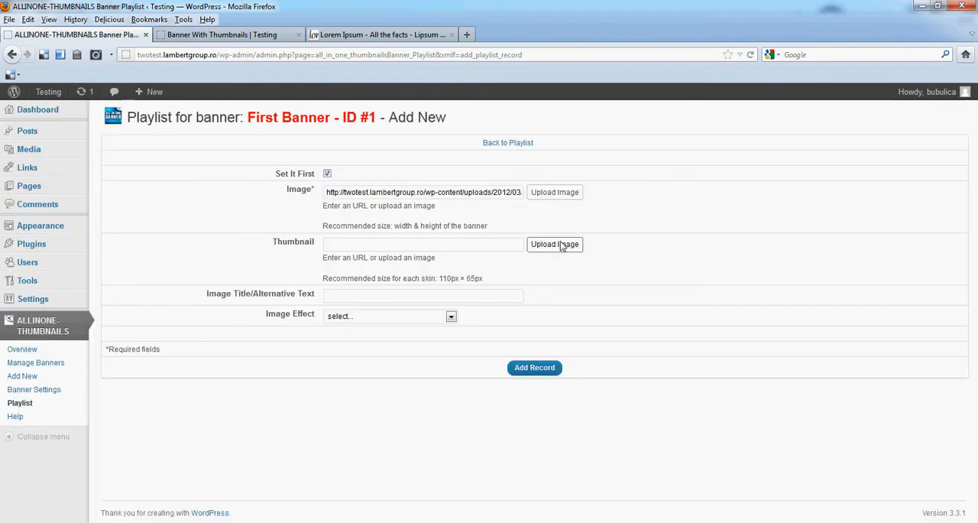
Insert a thumbnail from the media library and save the entry.
click(554, 244)
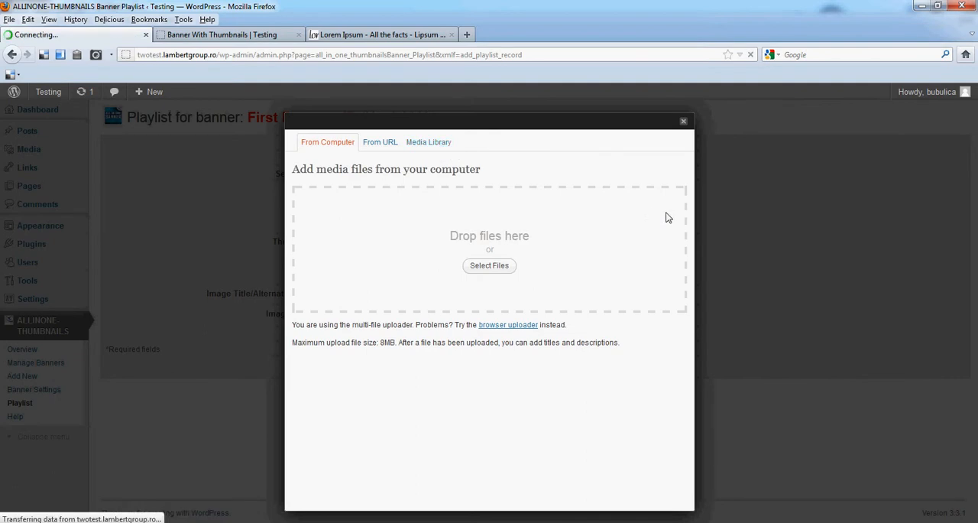
click(429, 142)
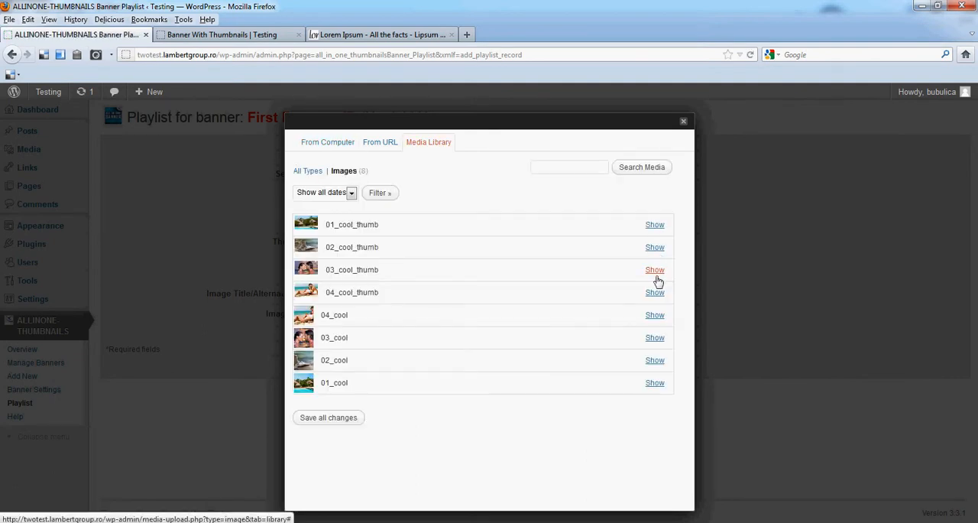
click(655, 268)
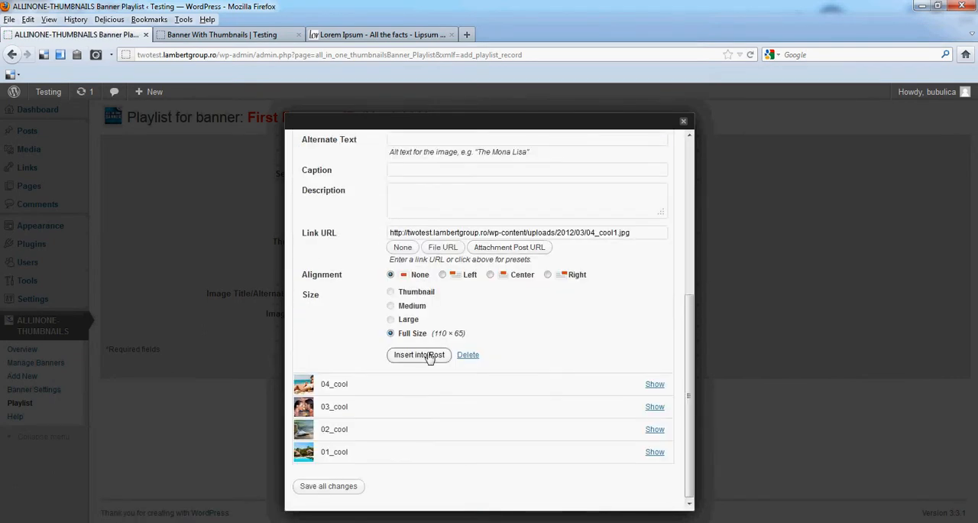
click(419, 355)
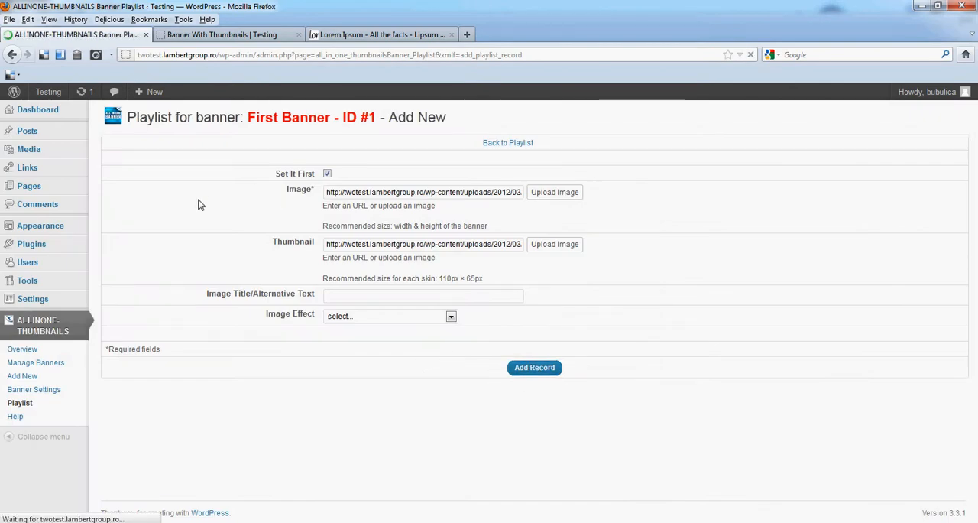
click(534, 368)
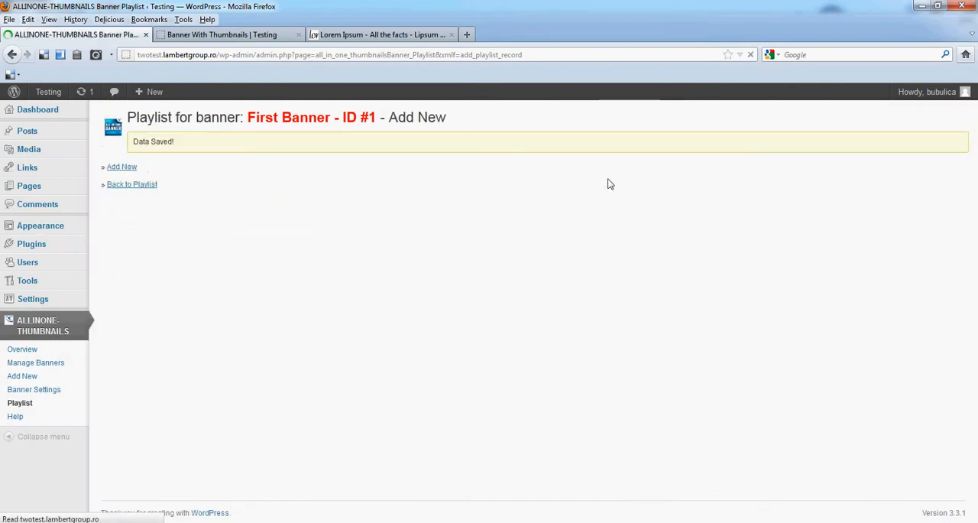
Save a new First Banner entry with a library beach image and the 01_cool_thumb thumbnail.
click(121, 166)
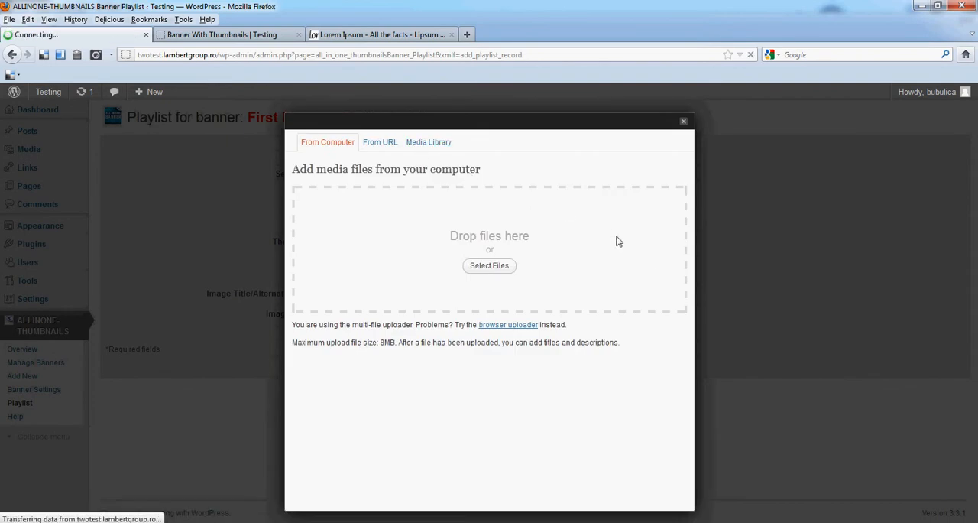
click(428, 141)
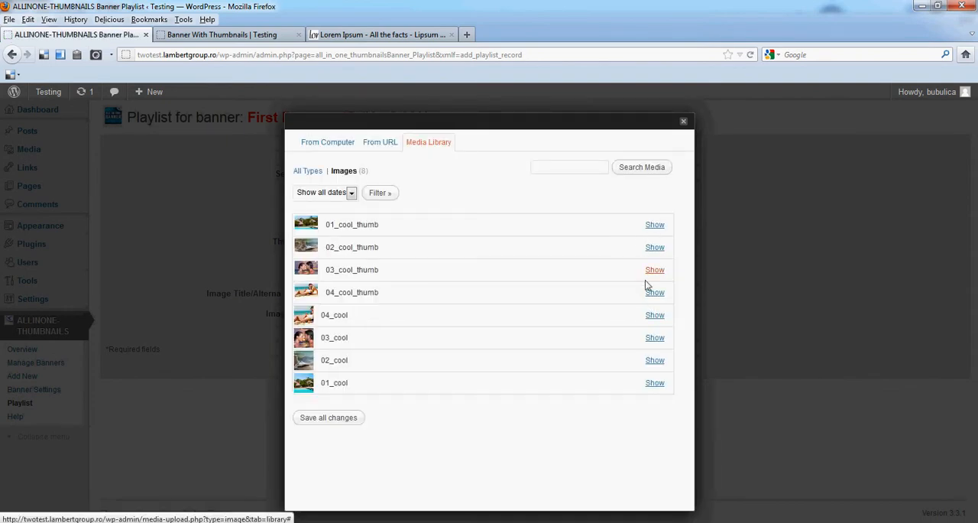
click(655, 383)
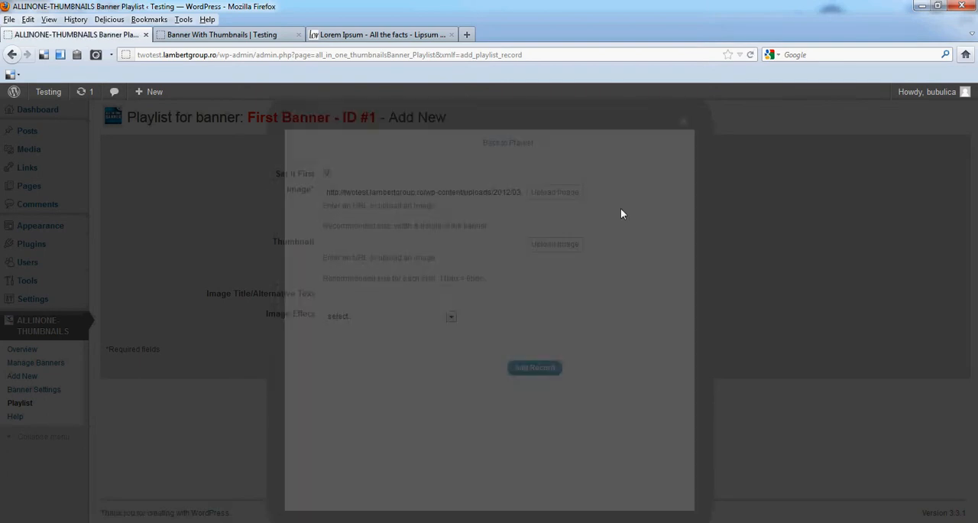
click(554, 192)
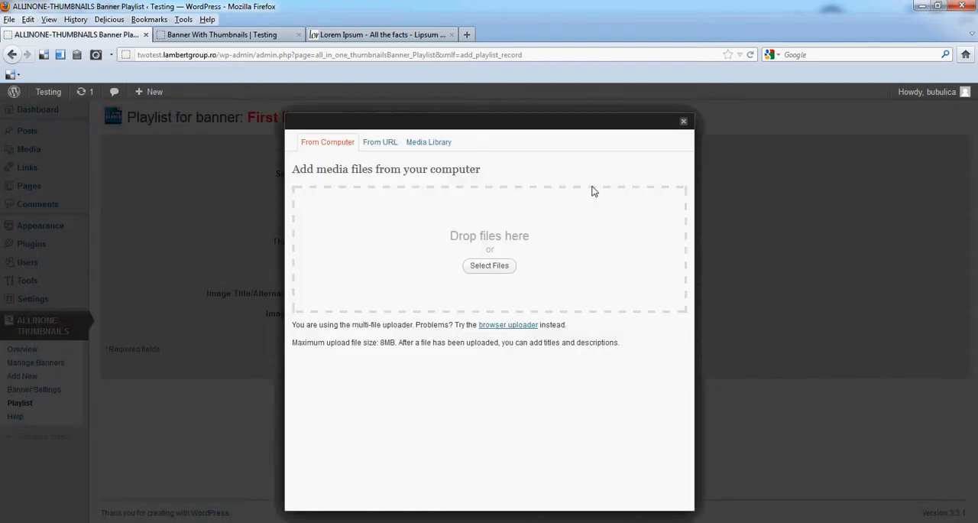
click(428, 142)
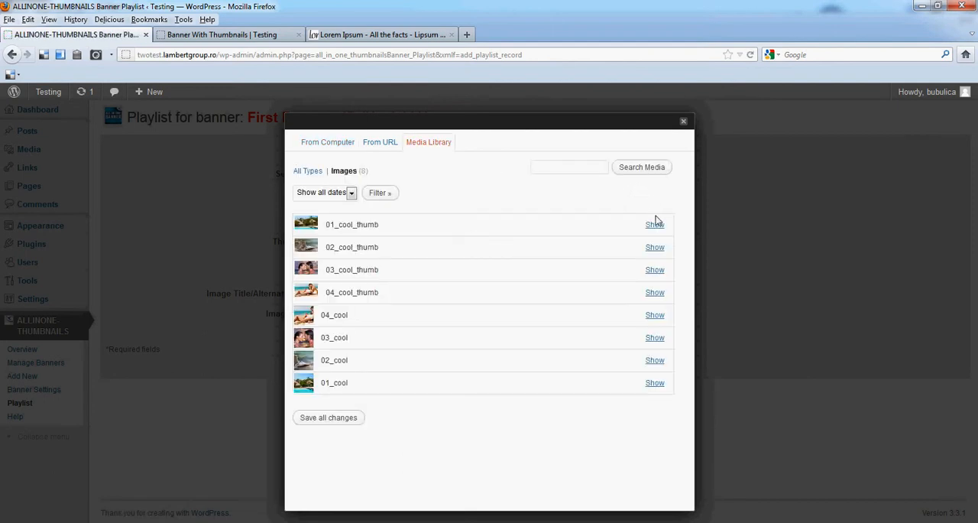
click(655, 224)
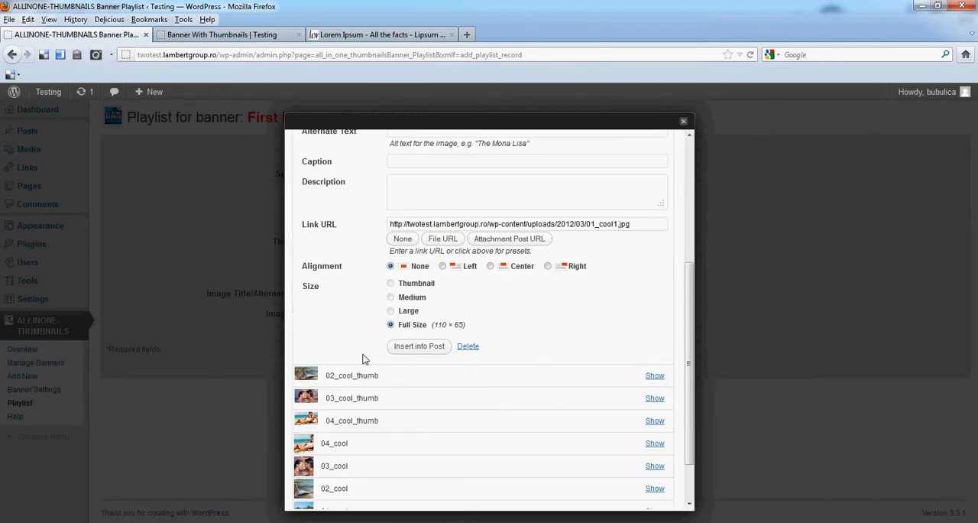
click(419, 345)
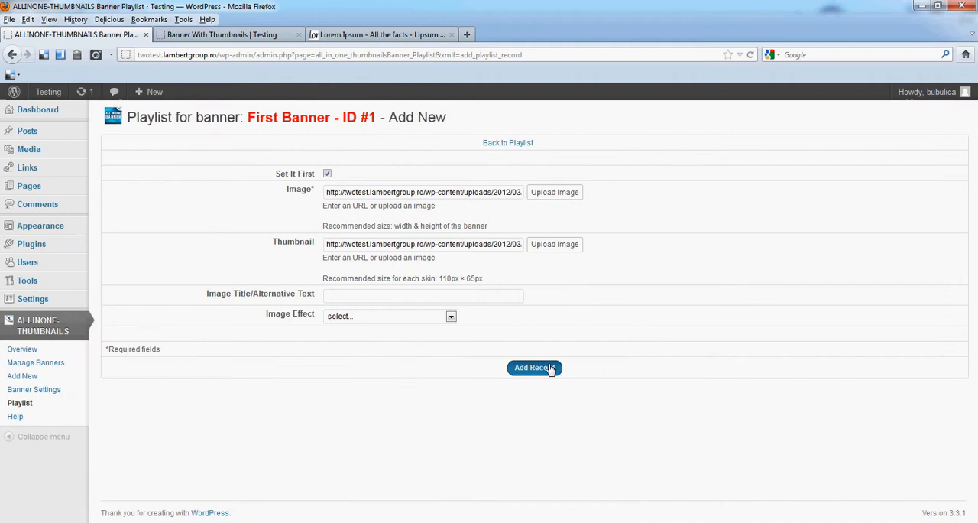
click(534, 367)
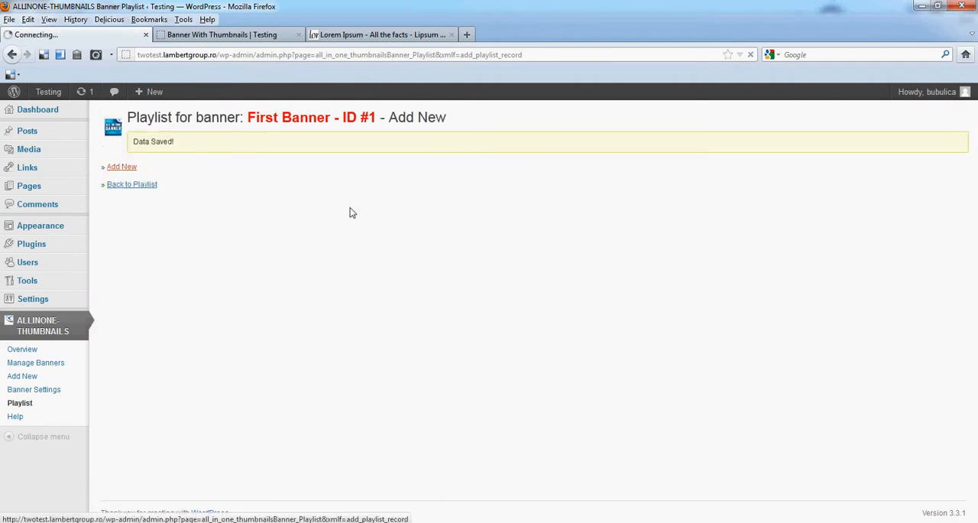
Save a First Banner entry pairing the 02_cool image with the 02_cool_thumb thumbnail.
click(121, 166)
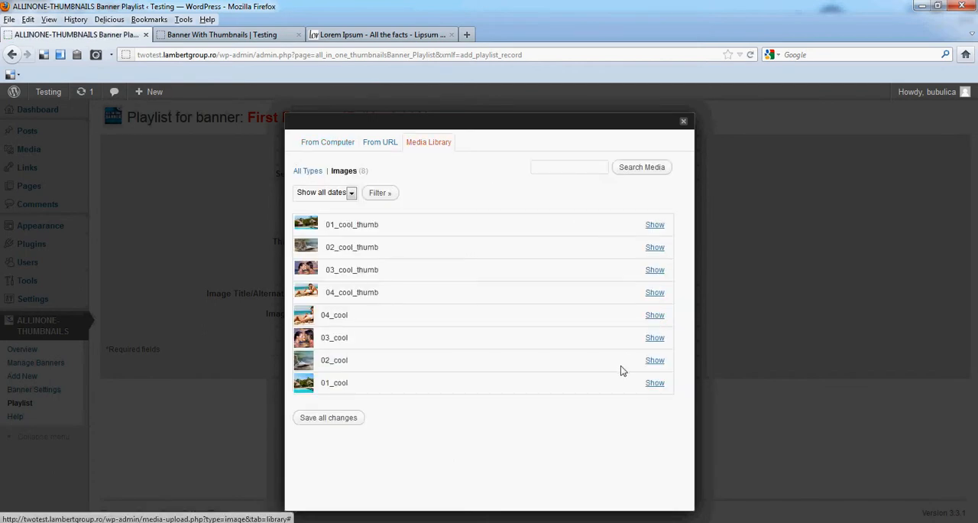
mouse_move(655, 360)
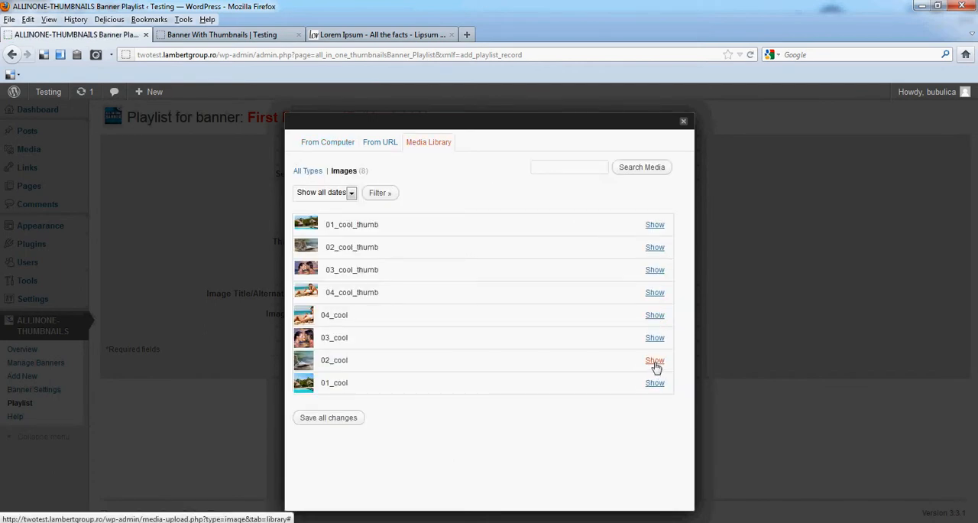
click(655, 360)
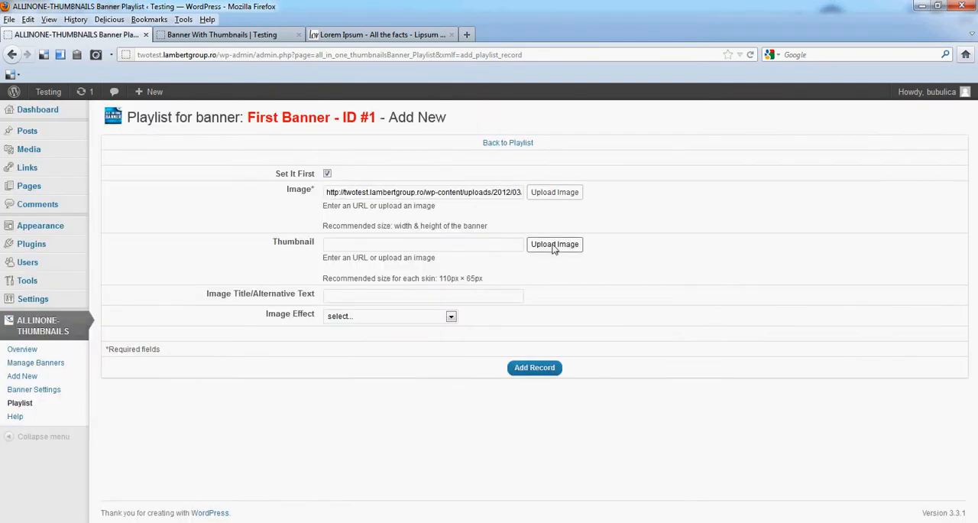
click(554, 244)
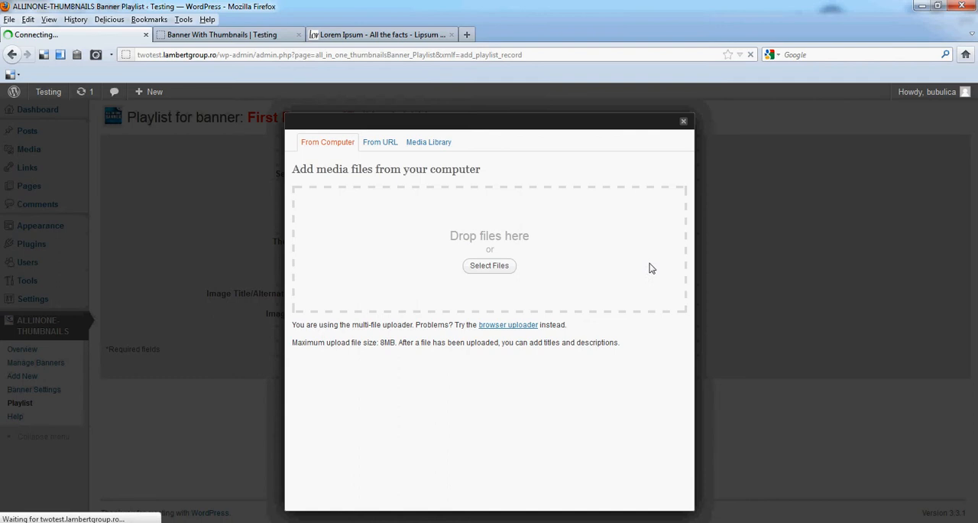
click(429, 141)
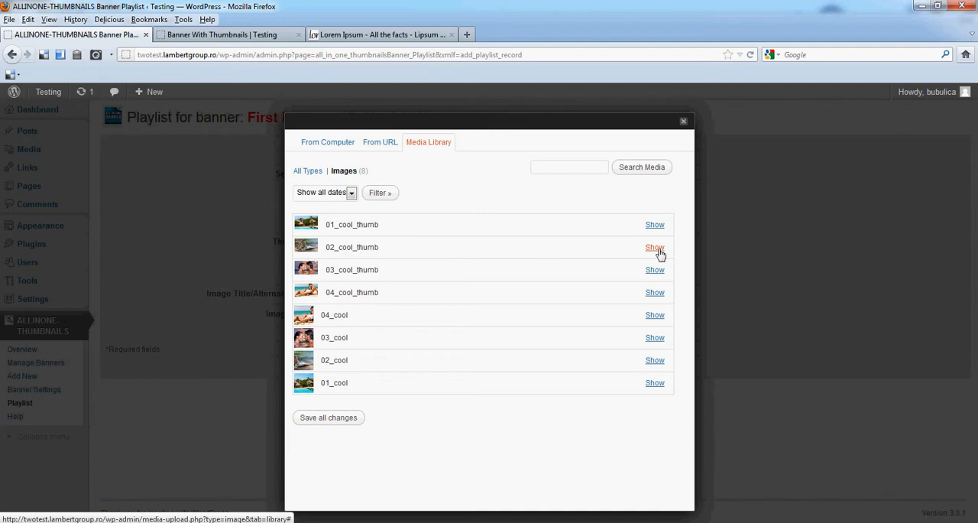
click(655, 247)
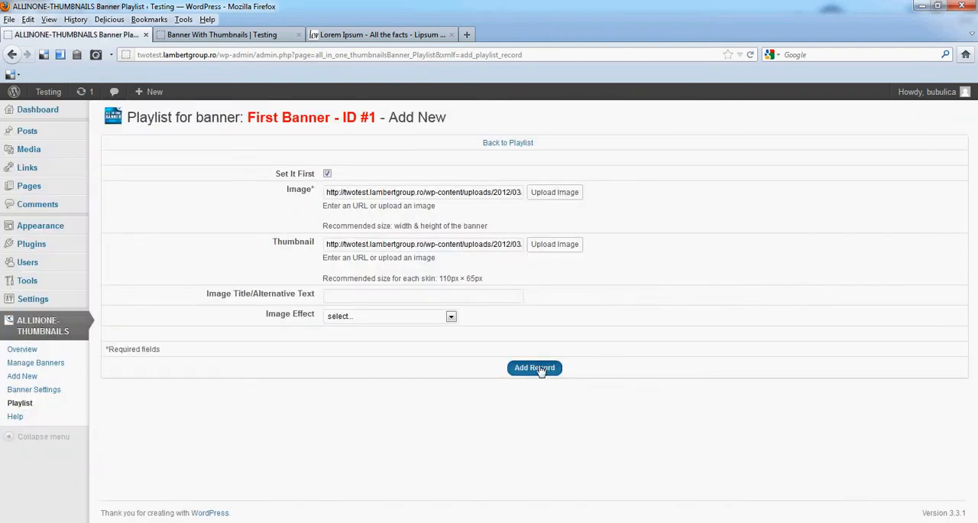
click(534, 368)
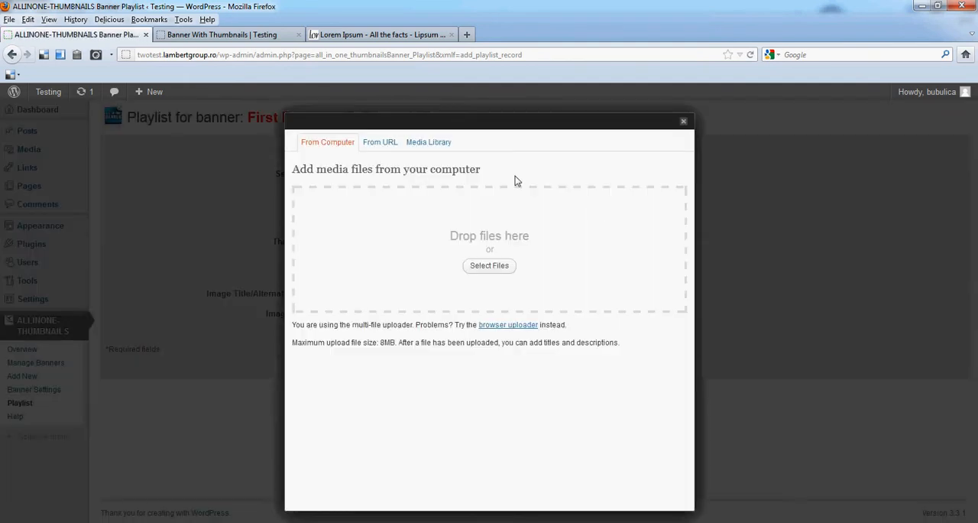
Set 03_cool as the banner image and 03_cool_thumb as the thumbnail.
click(428, 143)
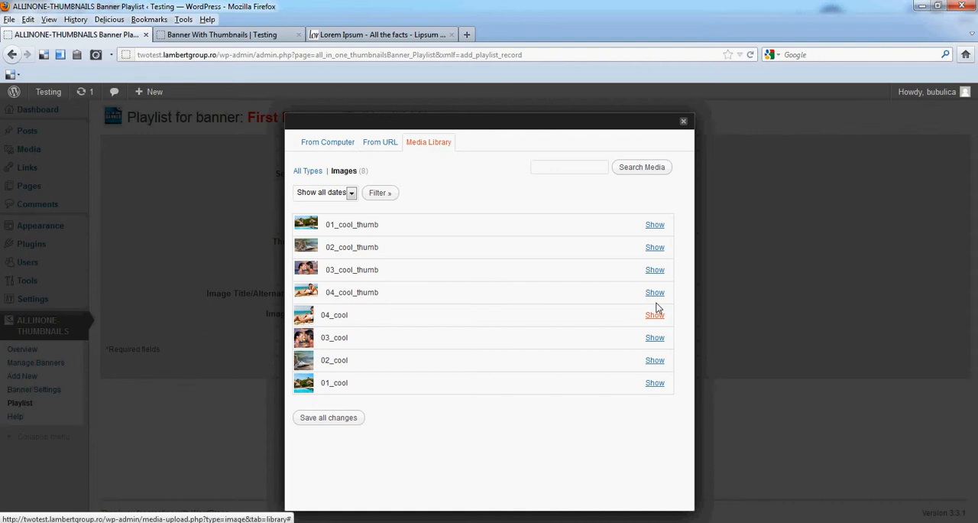
mouse_move(654, 338)
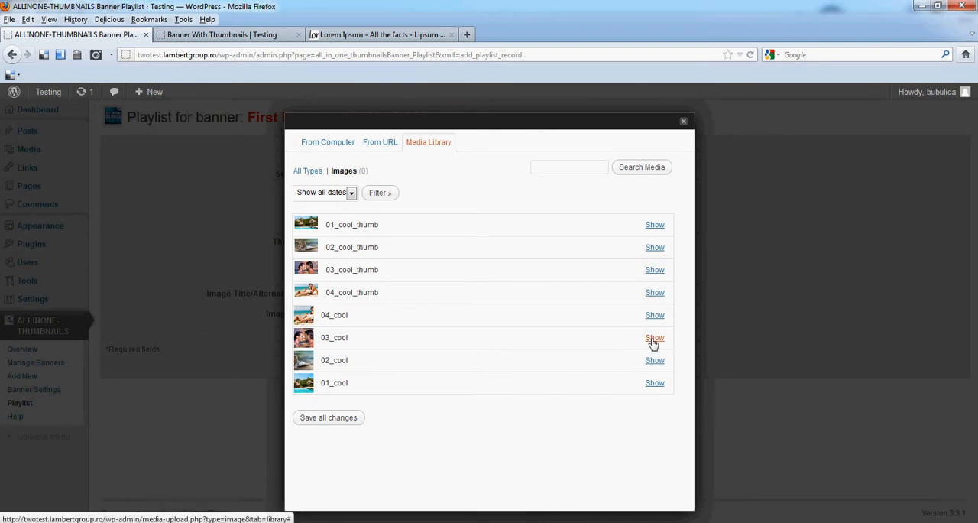
click(655, 338)
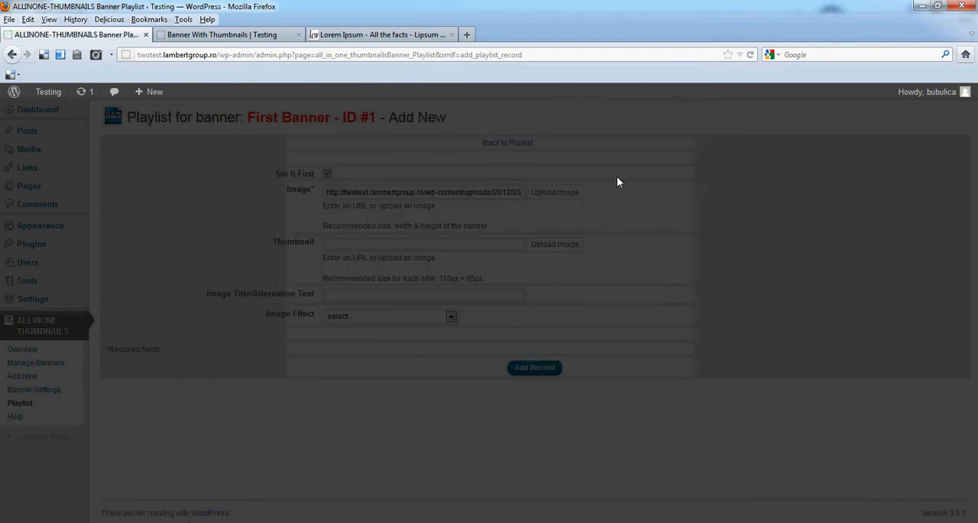
click(554, 192)
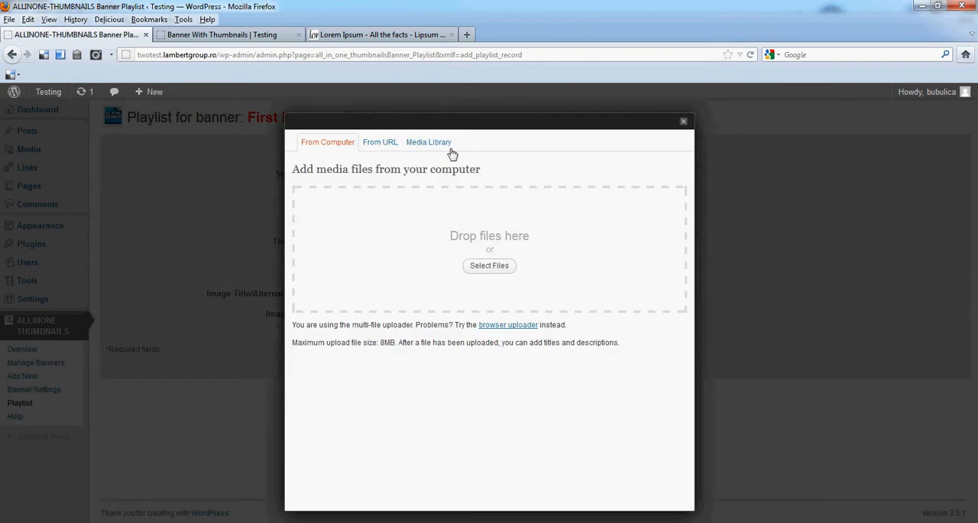
click(428, 141)
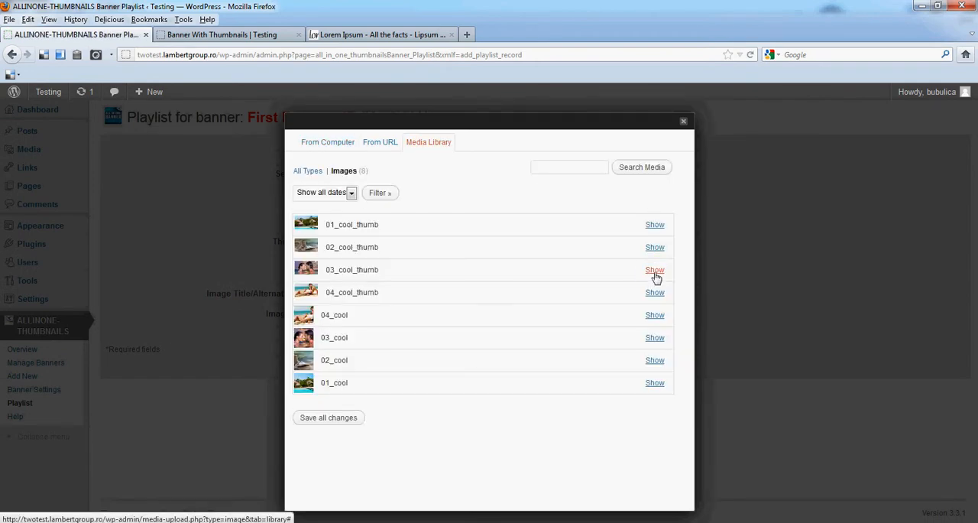
click(654, 269)
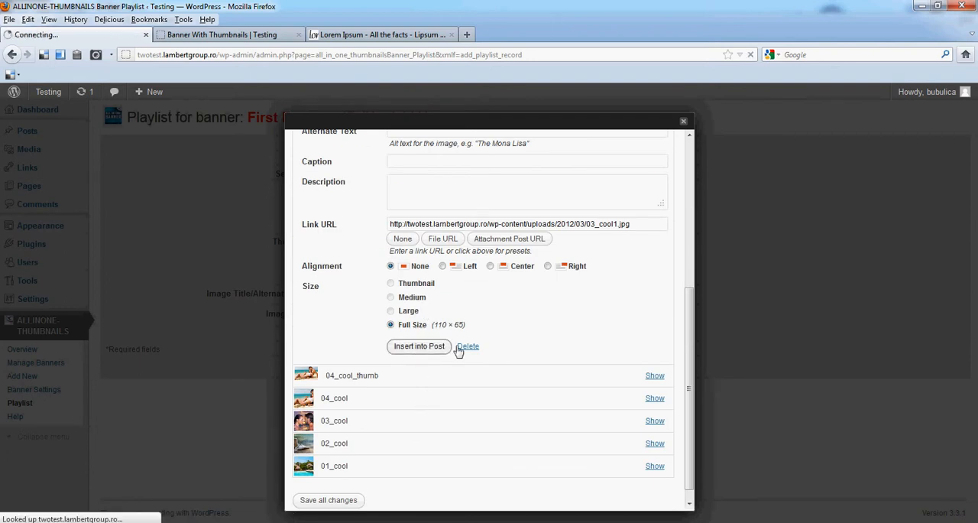
click(419, 346)
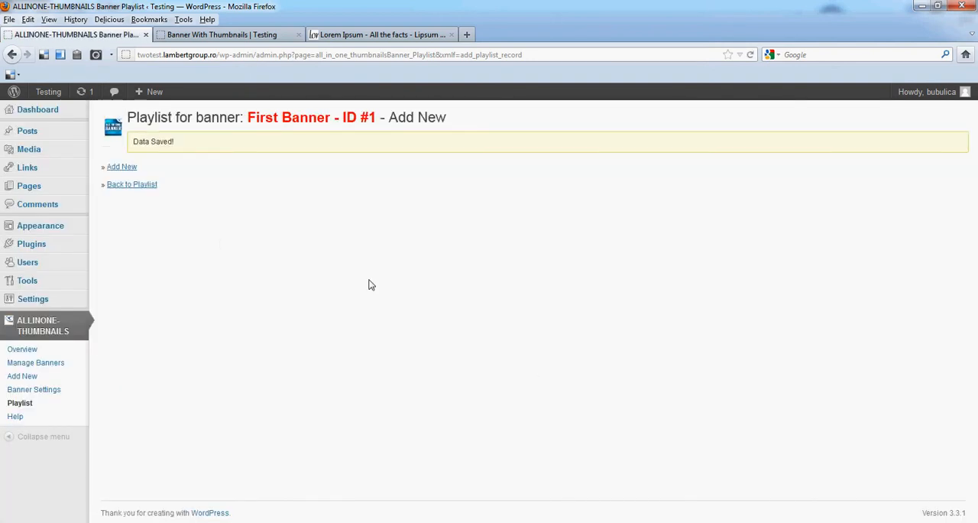
Return to the First Banner playlist, check the live banner, then go back to admin.
click(131, 183)
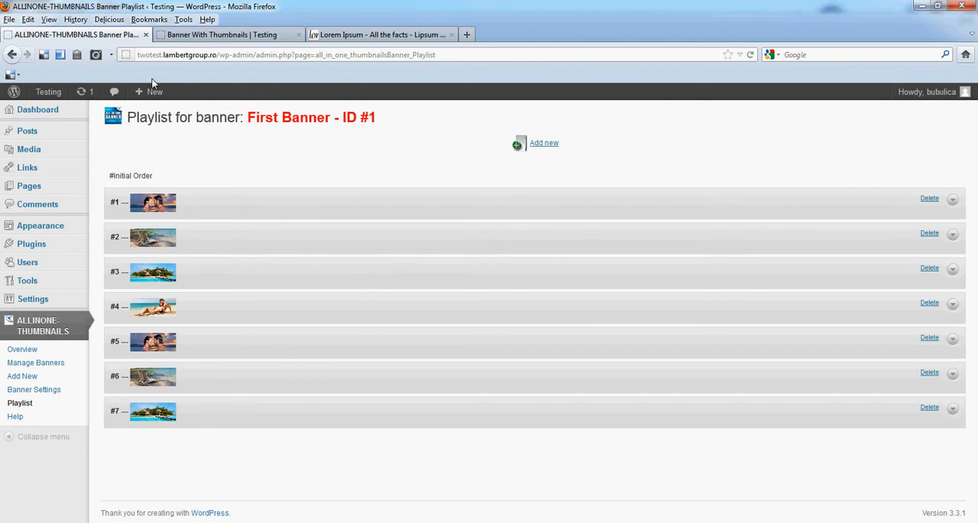
click(221, 35)
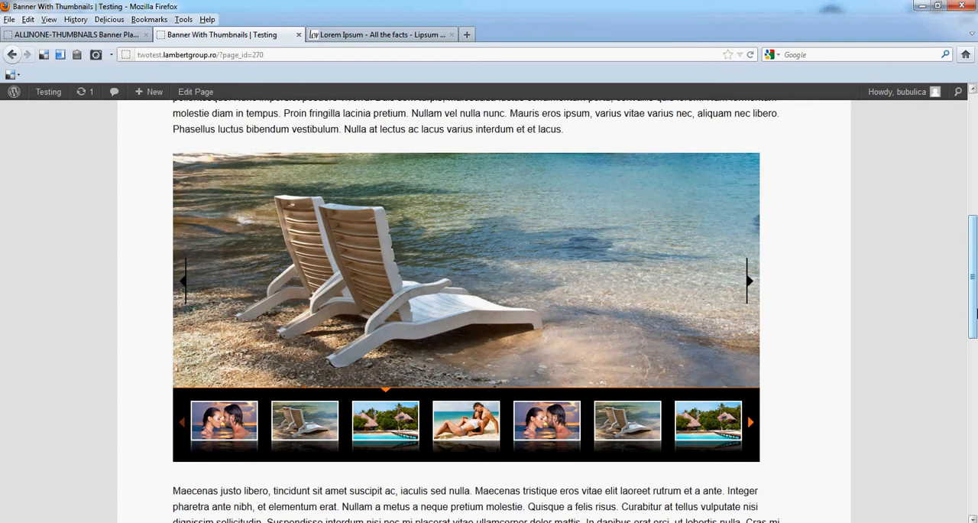
click(748, 281)
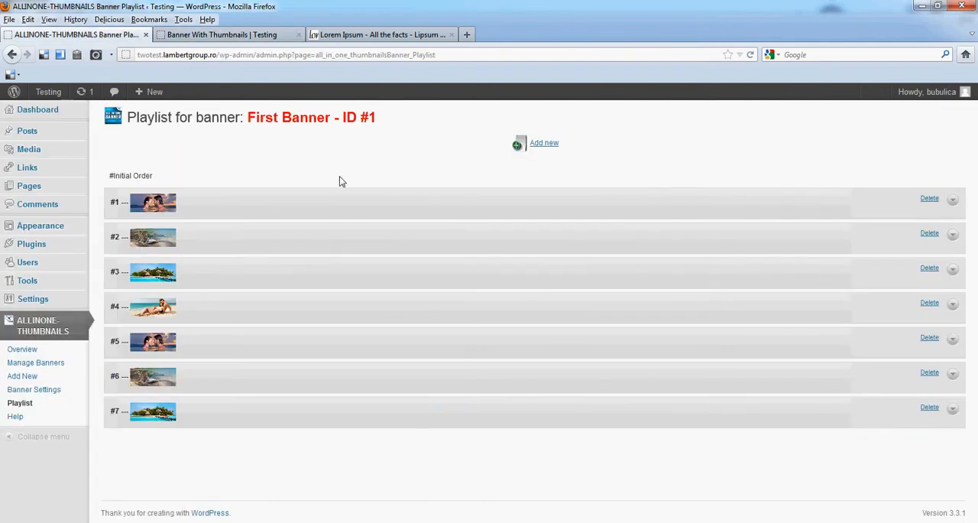
Add an entry with the couple-on-the-sand image and 04_cool_thumb thumbnail, then view the live page.
click(543, 142)
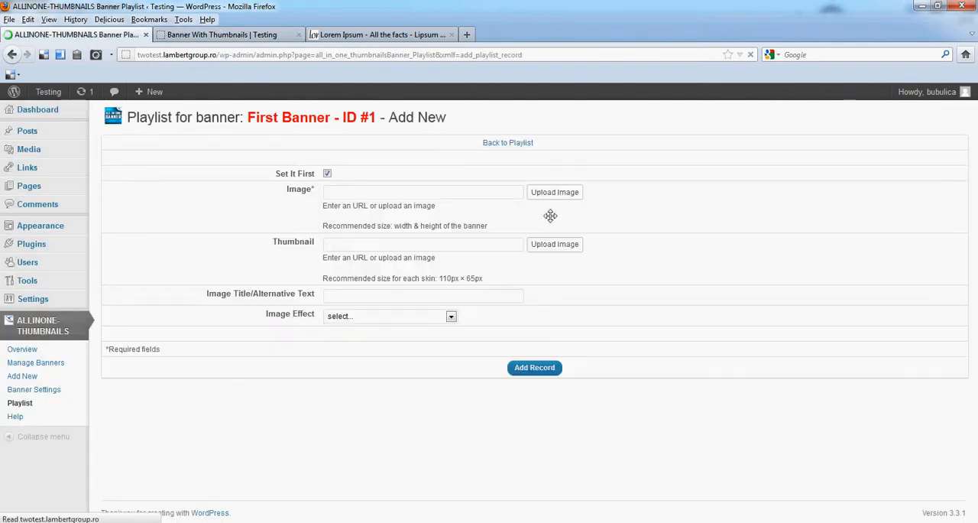
click(555, 192)
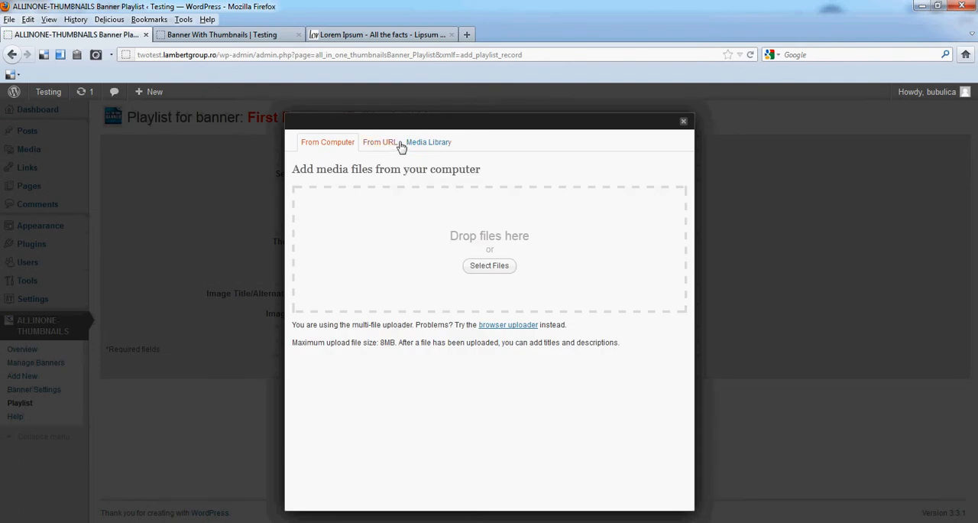
click(428, 141)
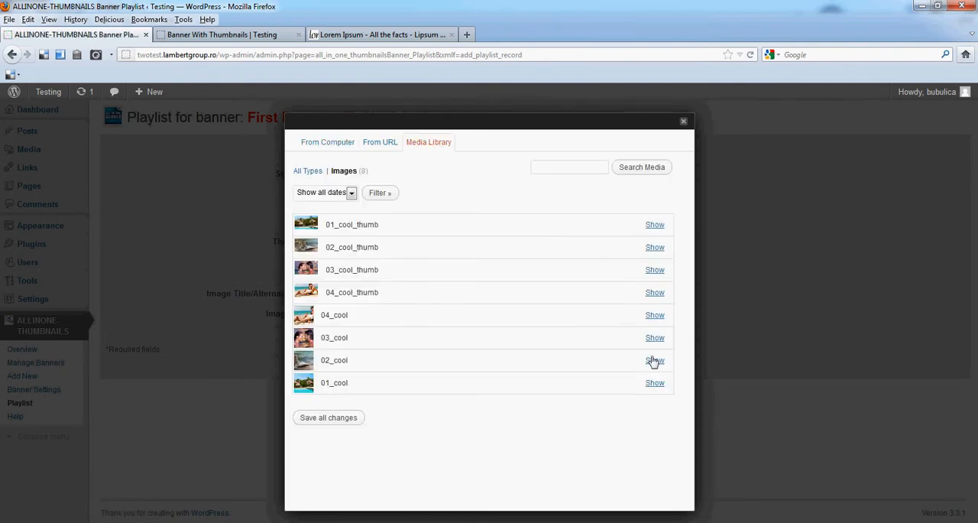
click(654, 314)
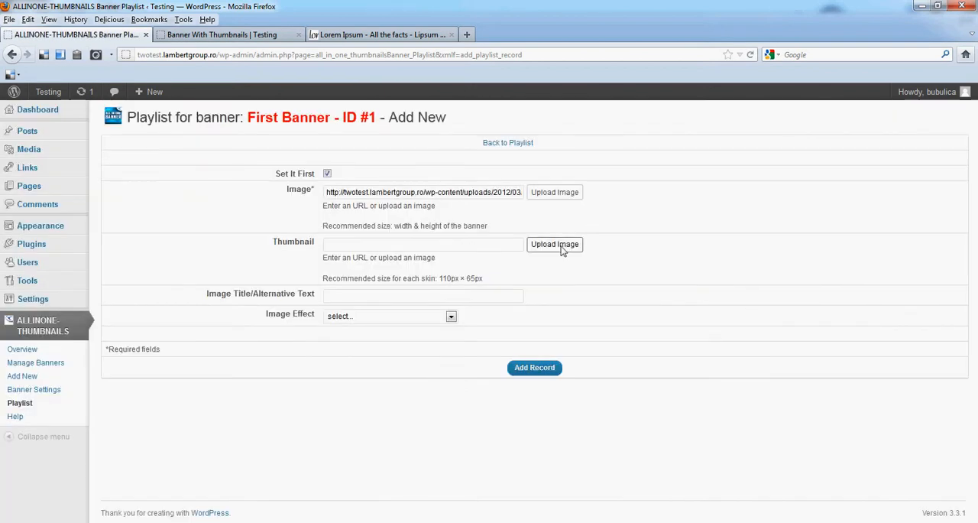
click(554, 244)
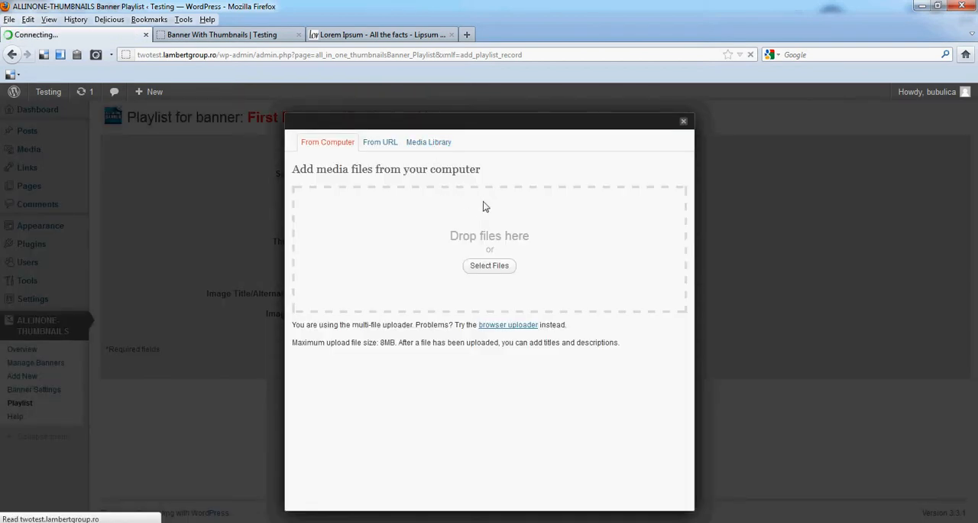
click(427, 141)
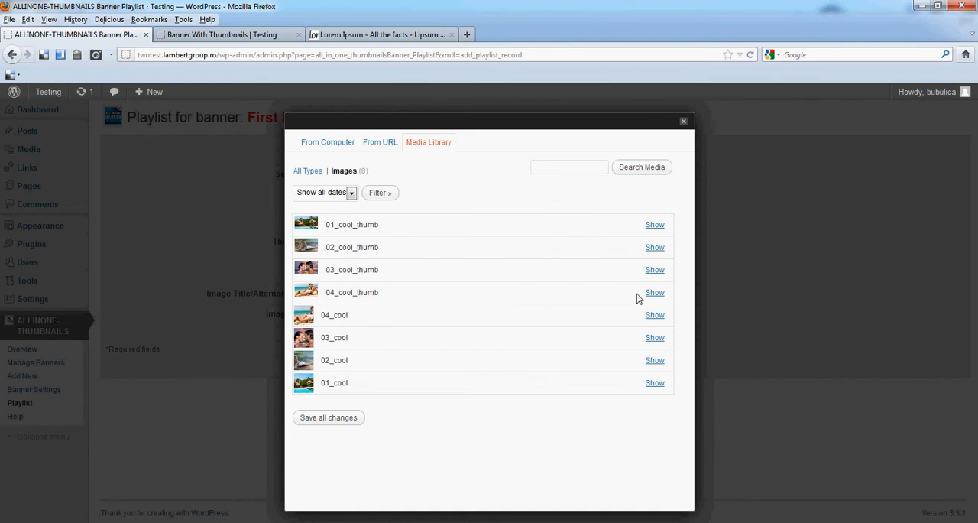
mouse_move(519, 169)
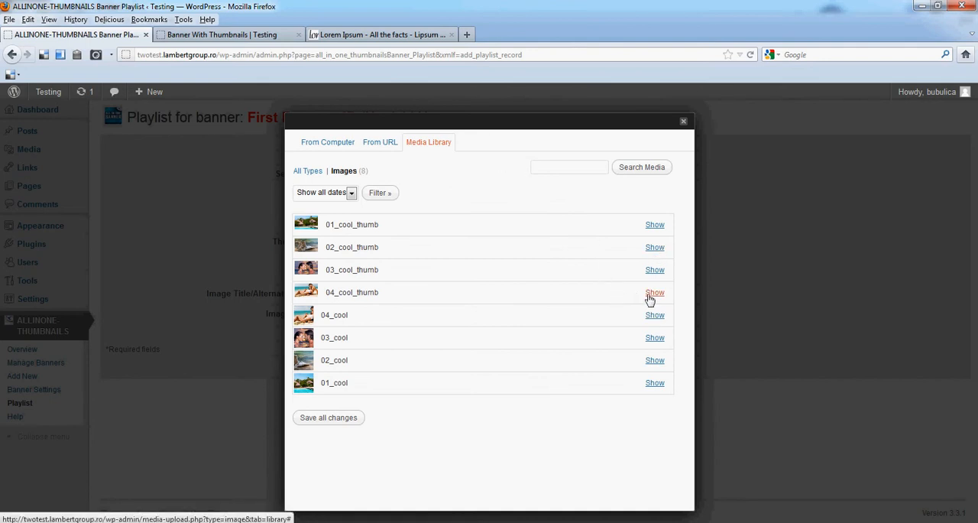
click(654, 292)
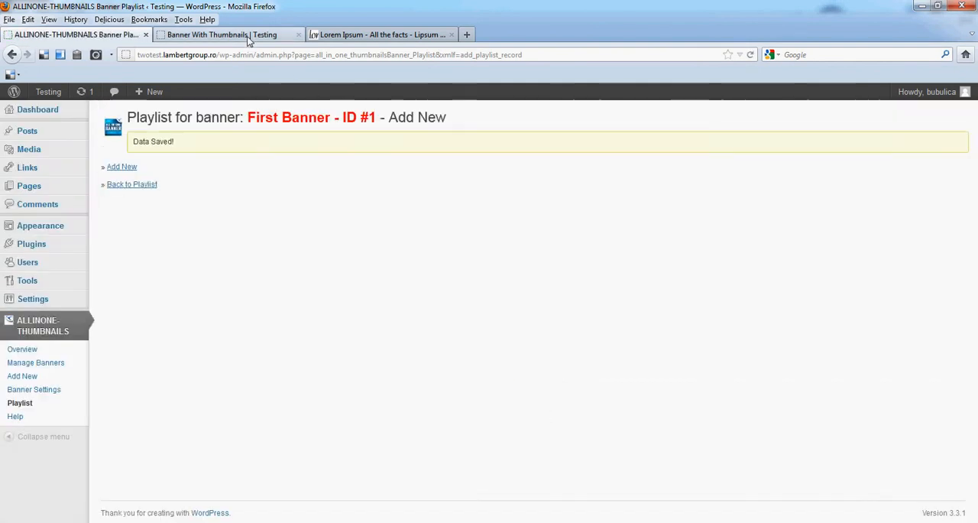
click(221, 35)
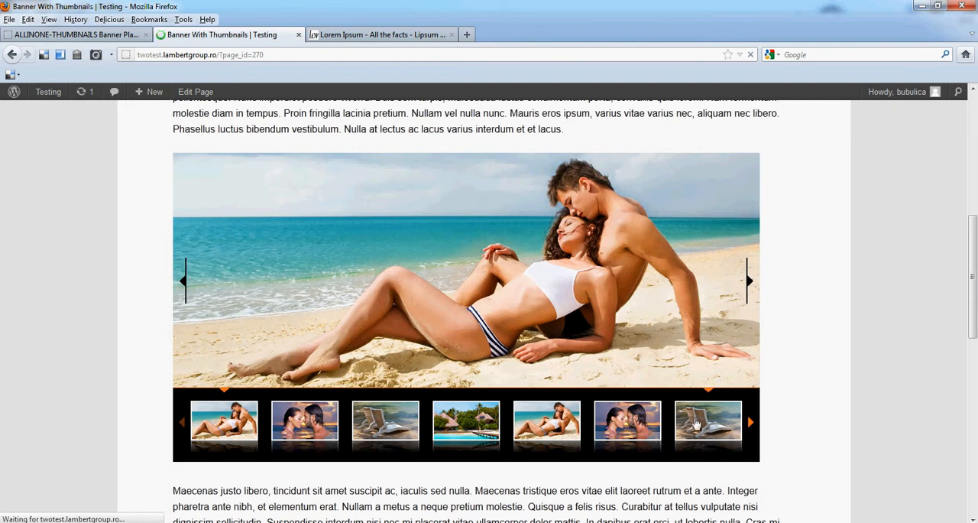
Preview slides from the live thumbnail strip, including the fifth, then return to the eight-entry playlist.
click(748, 421)
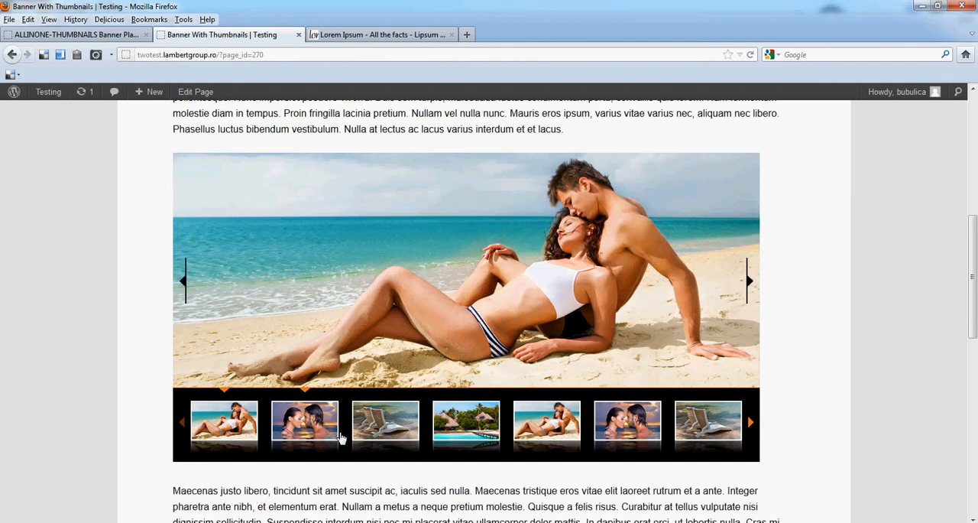
mouse_move(751, 422)
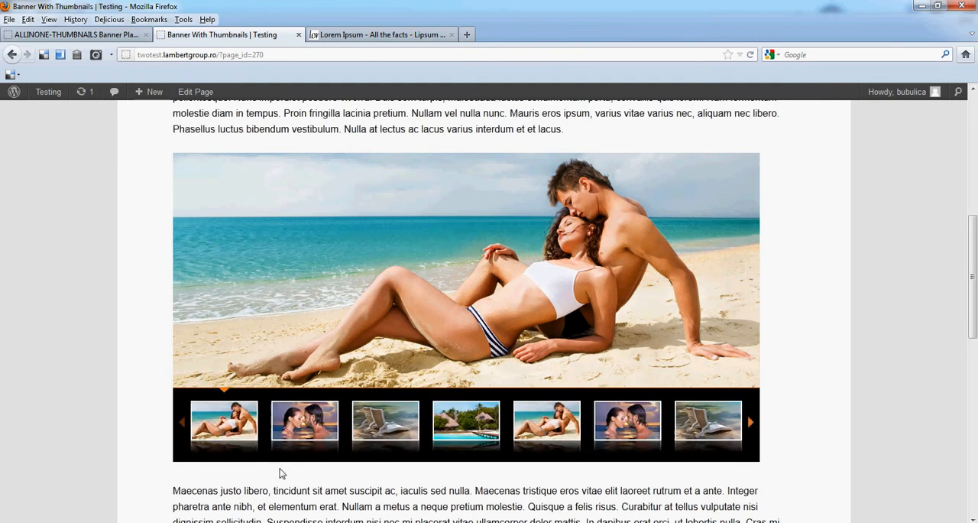
mouse_move(485, 405)
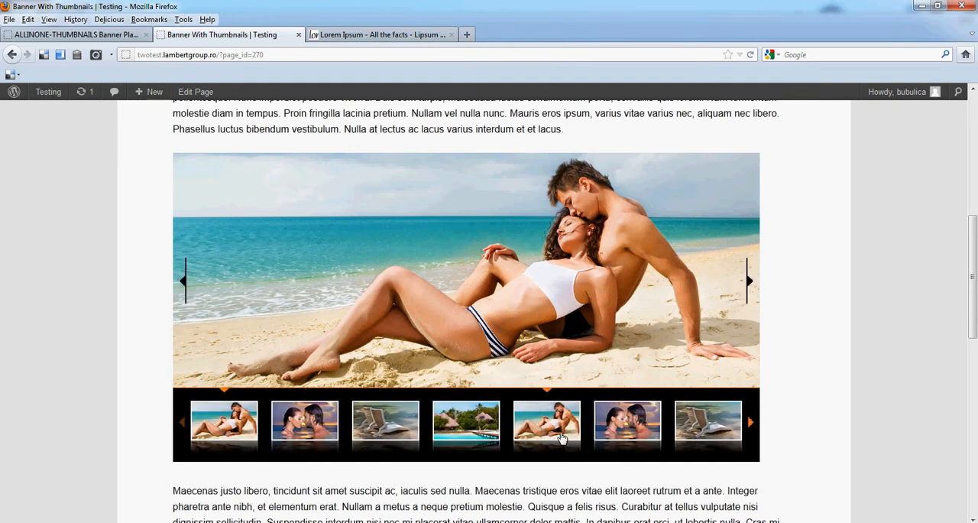
click(628, 425)
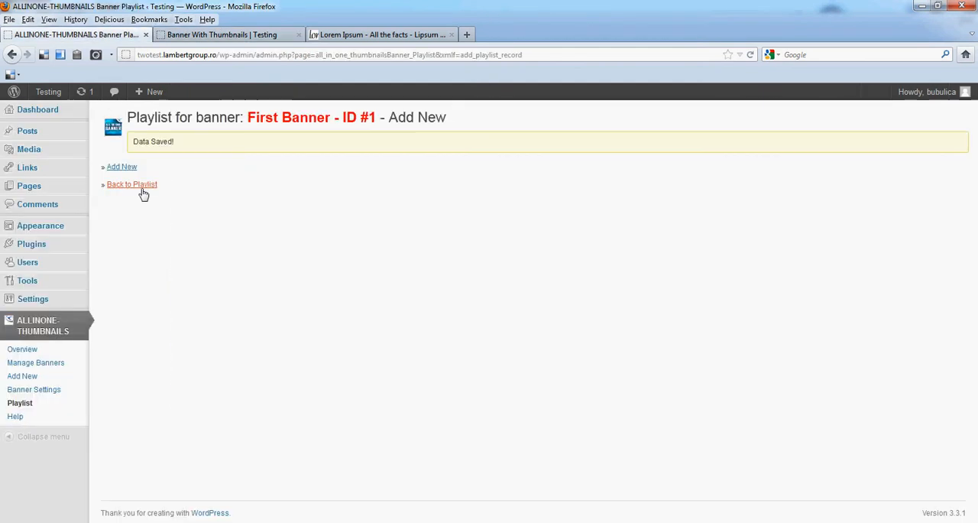
click(132, 184)
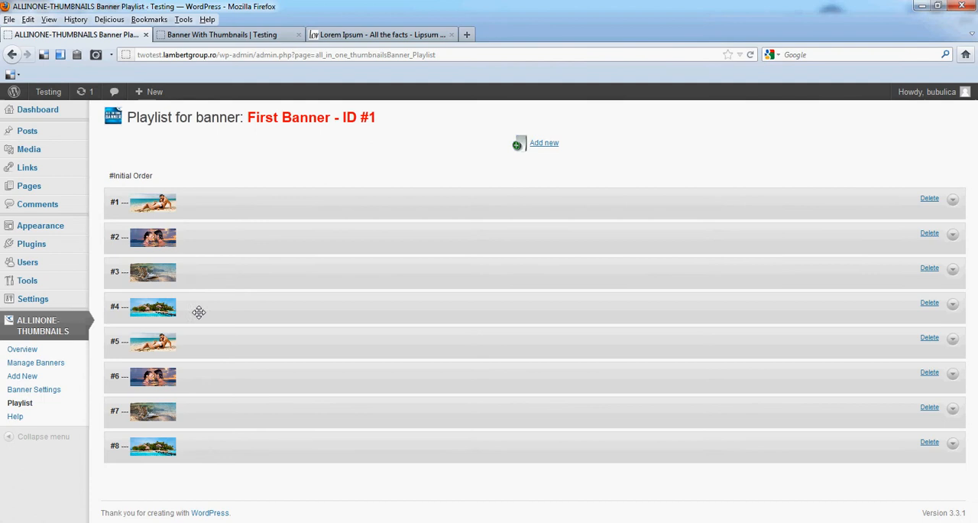
mouse_move(235, 278)
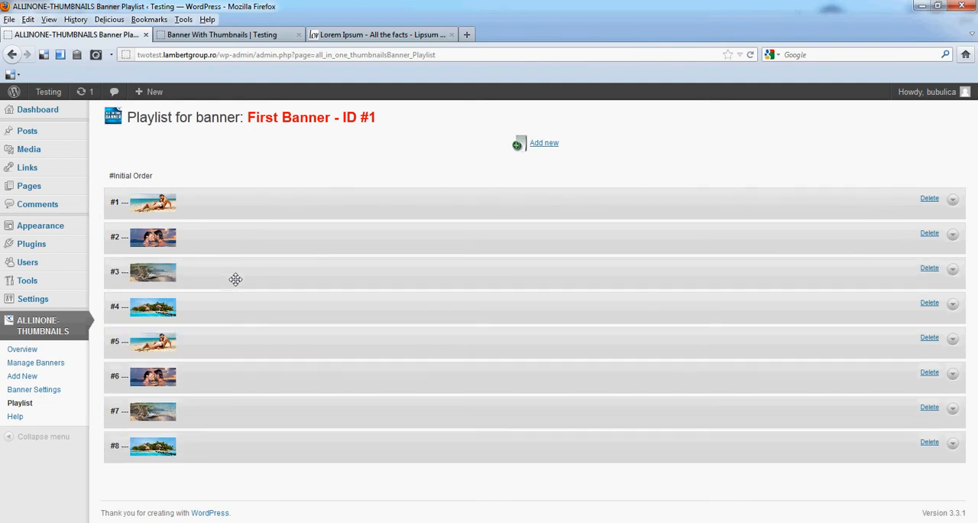
Drag the couple-on-the-sand entry from first to seventh place and view the reordered banner.
drag(152, 202, 168, 406)
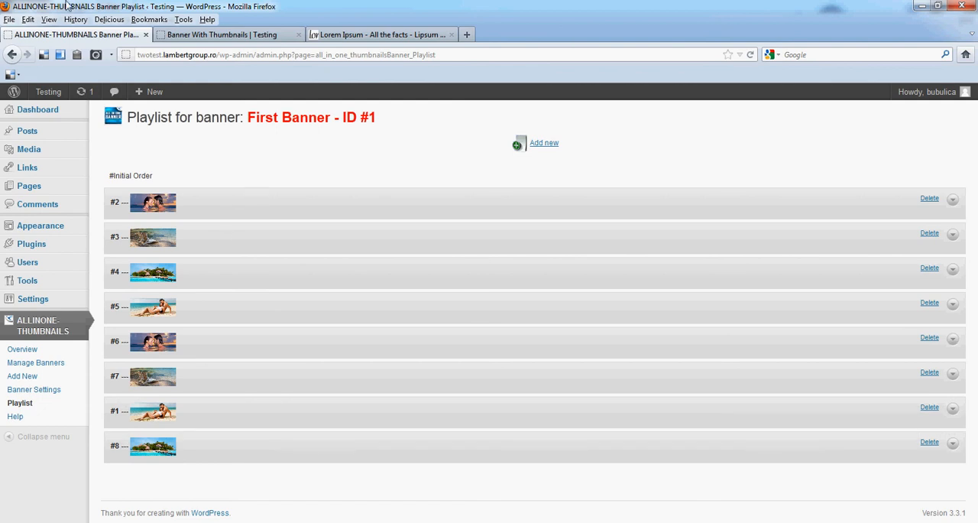
click(230, 34)
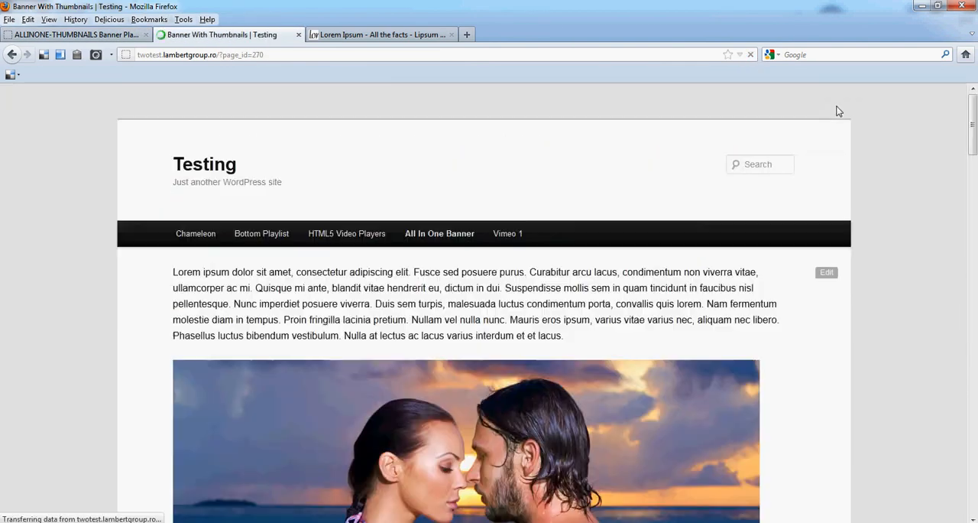